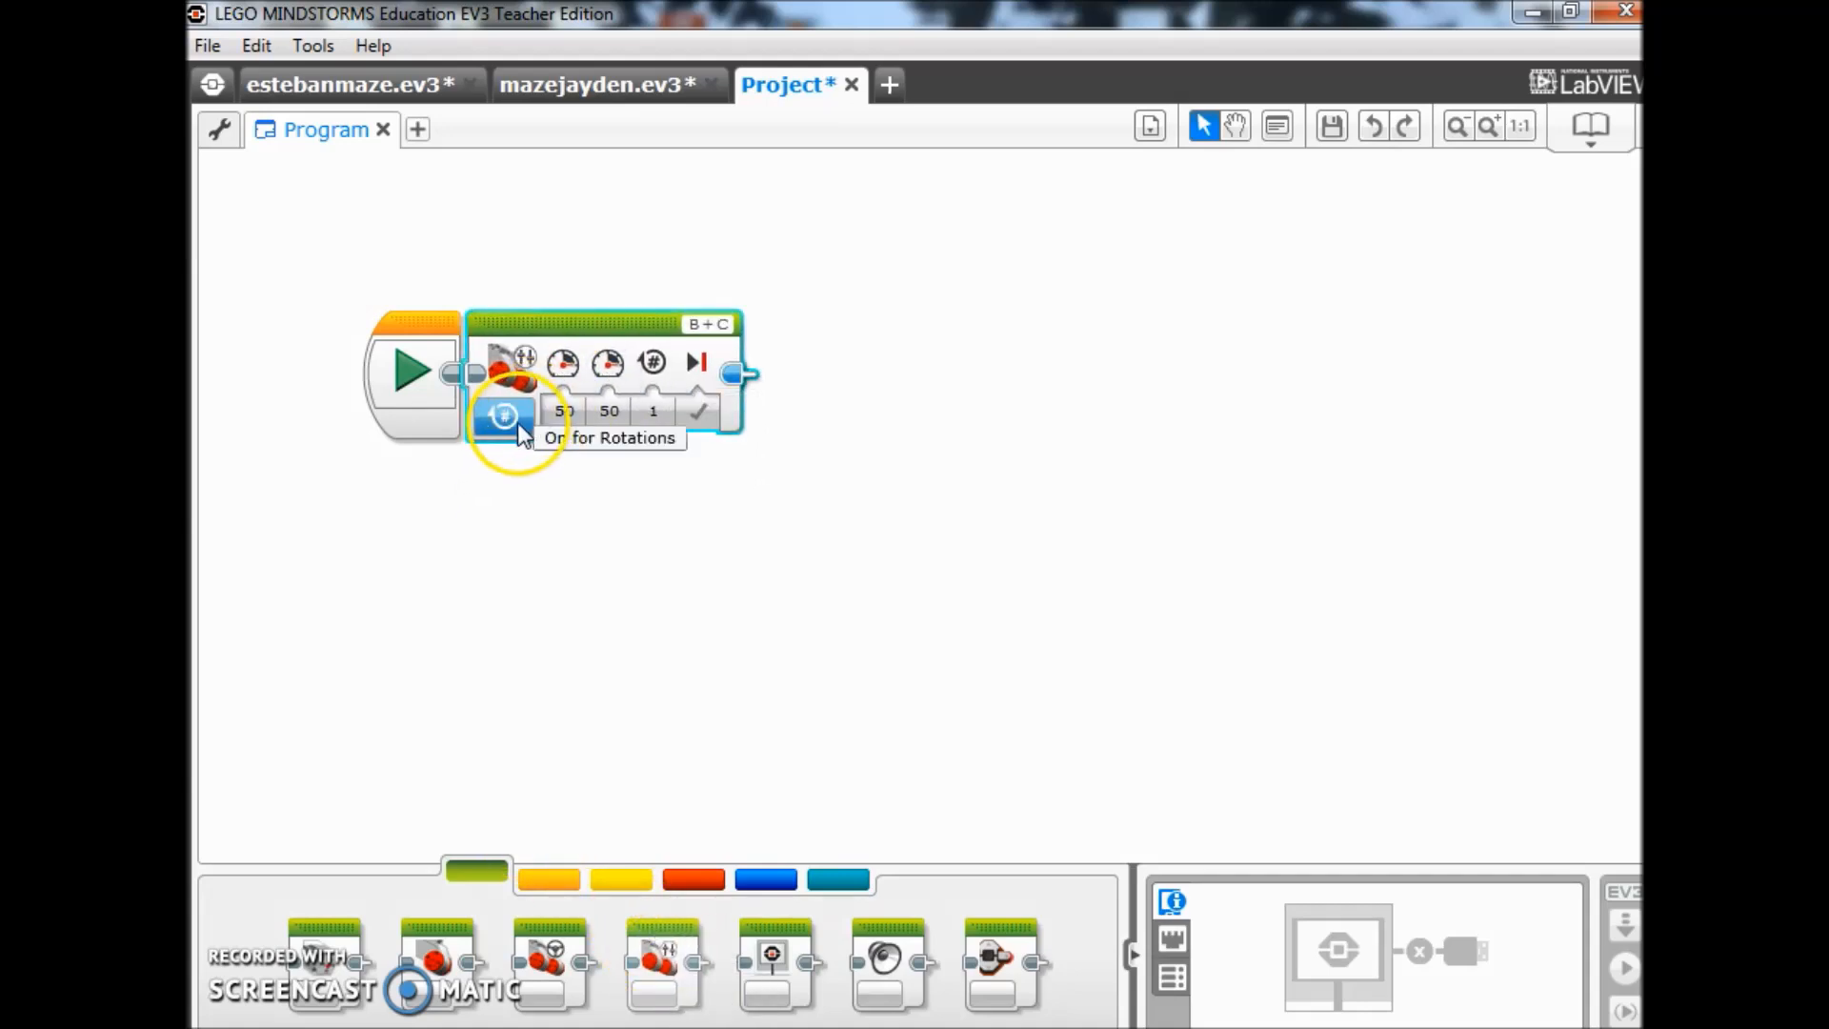
- Set the Move Tank block to On mode with motors B and C both at power 30
{"action": "left_click", "coordinate": [504, 416]}
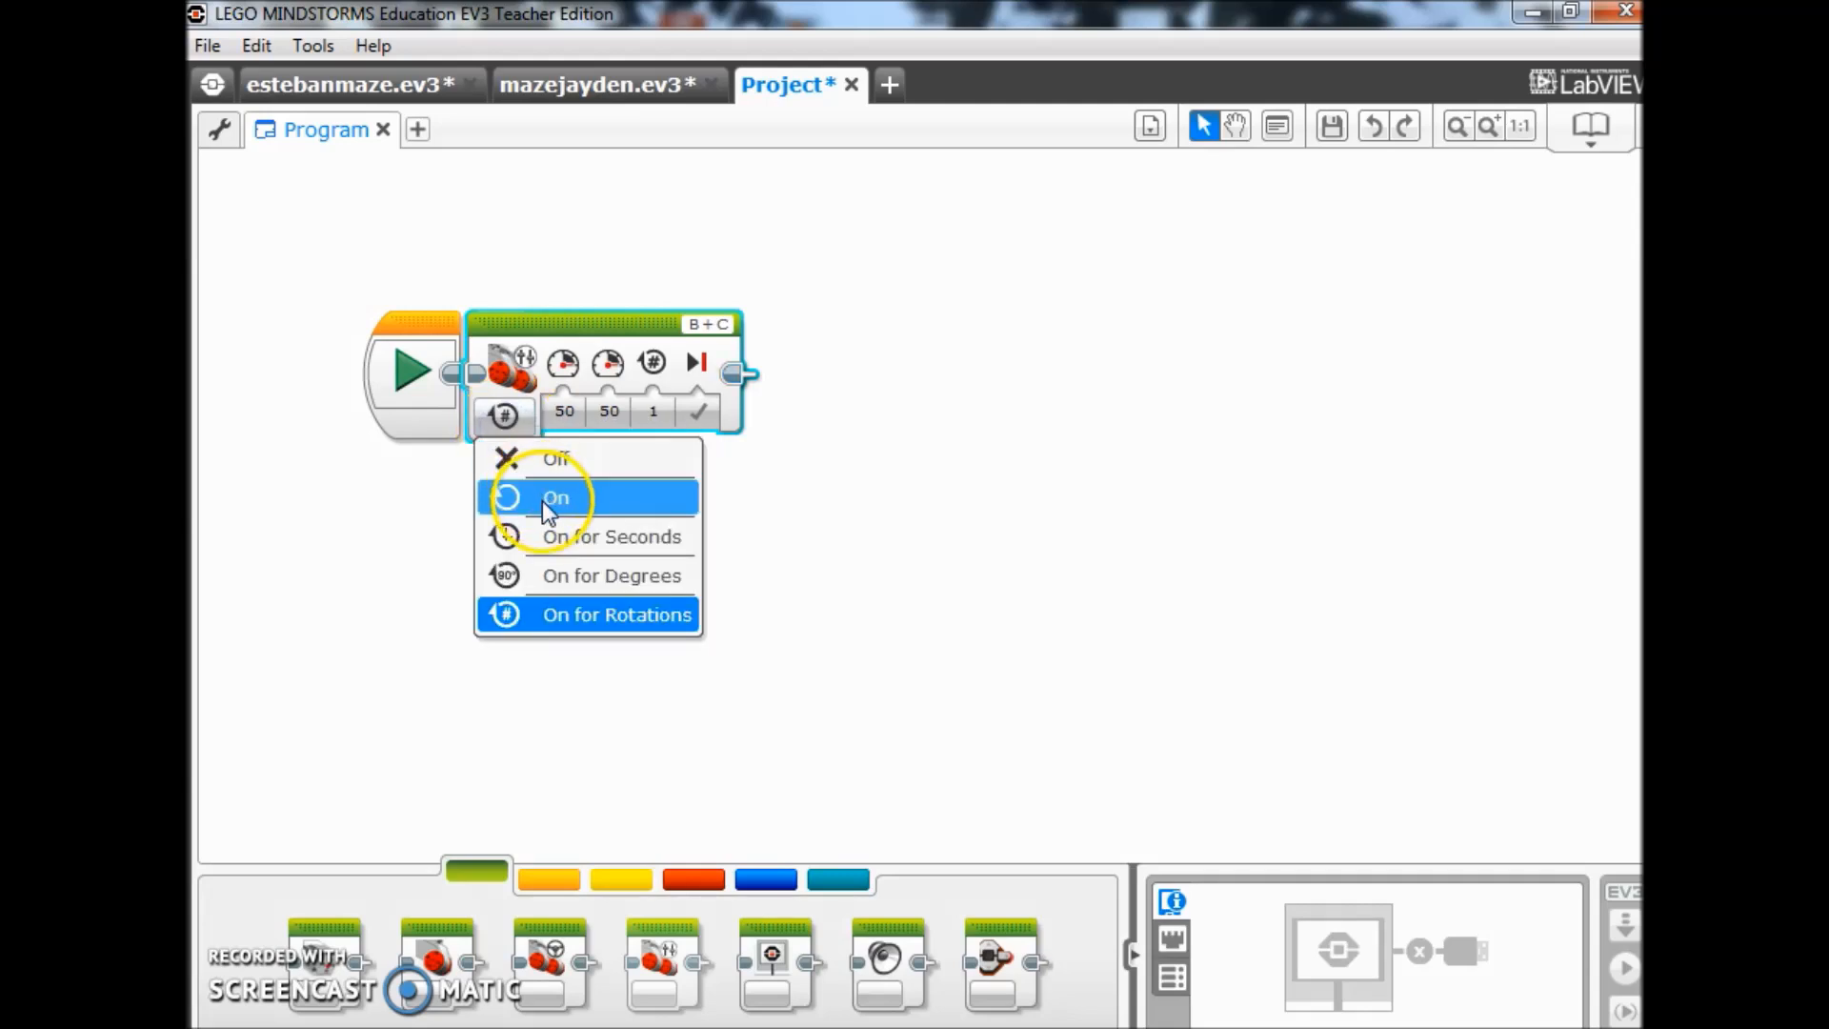
{"action": "left_click", "coordinate": [556, 497]}
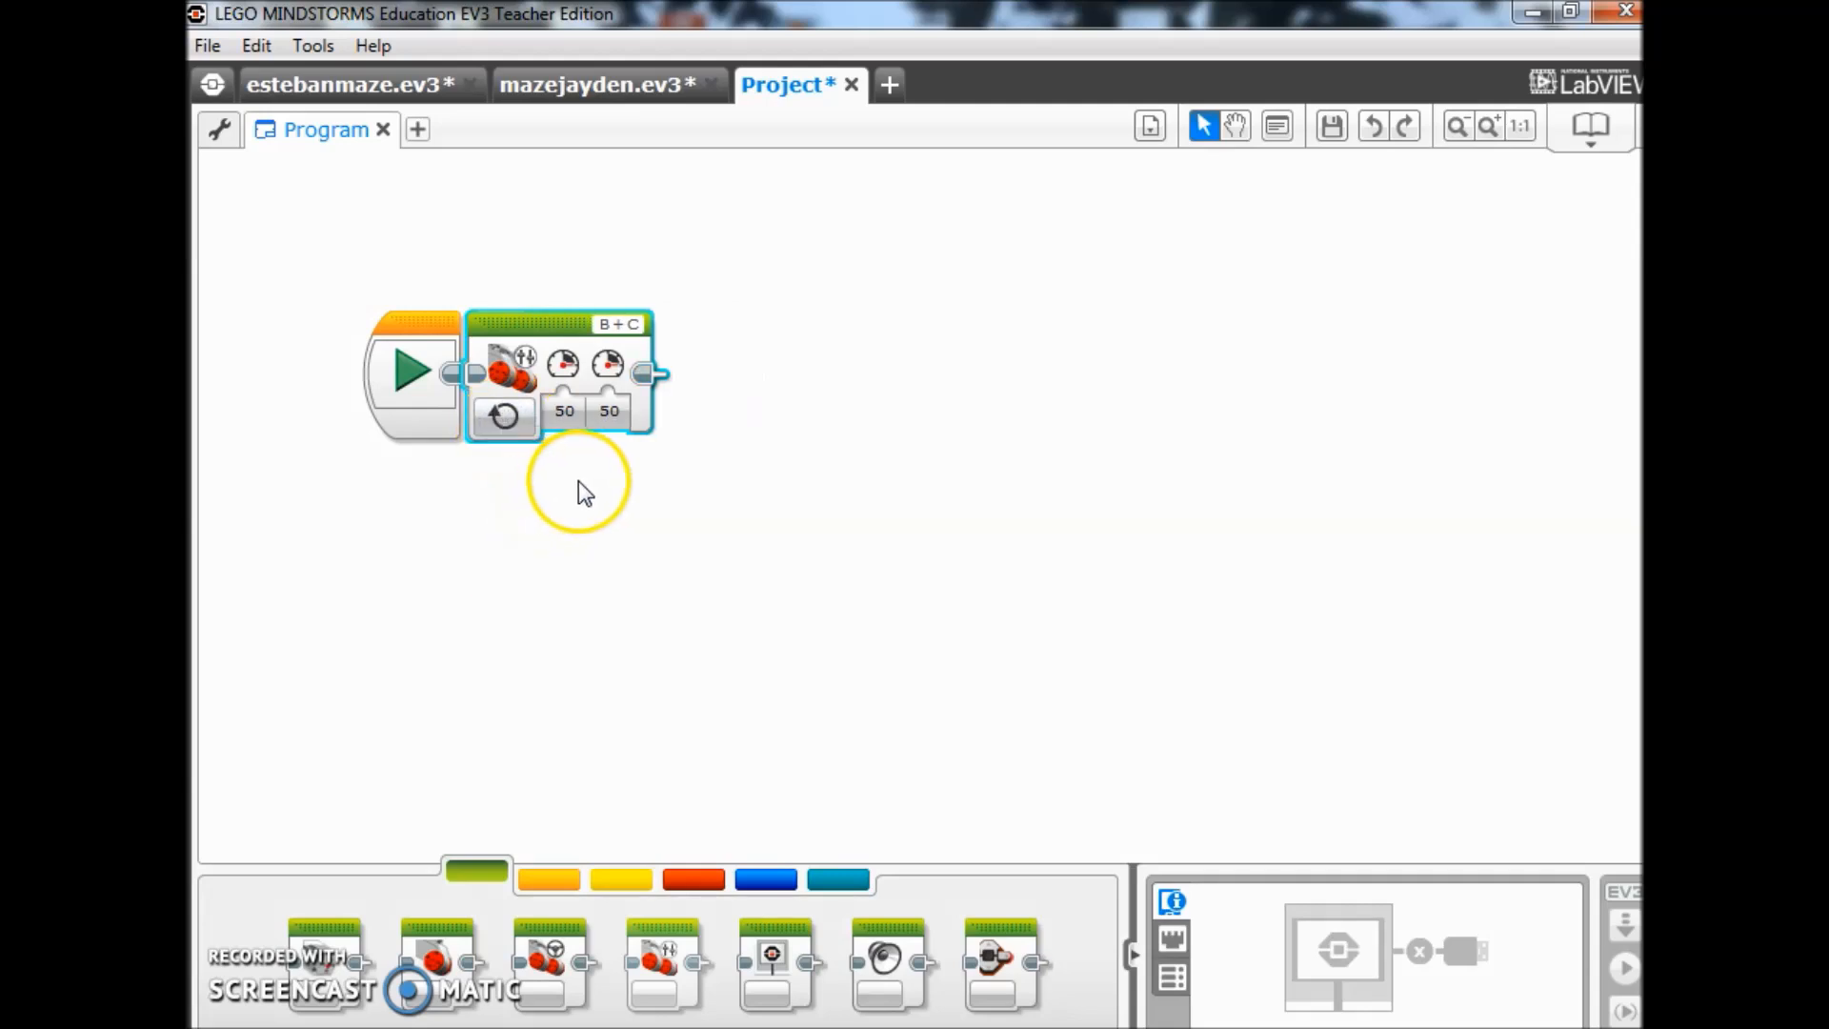
{"action": "left_click", "coordinate": [563, 410]}
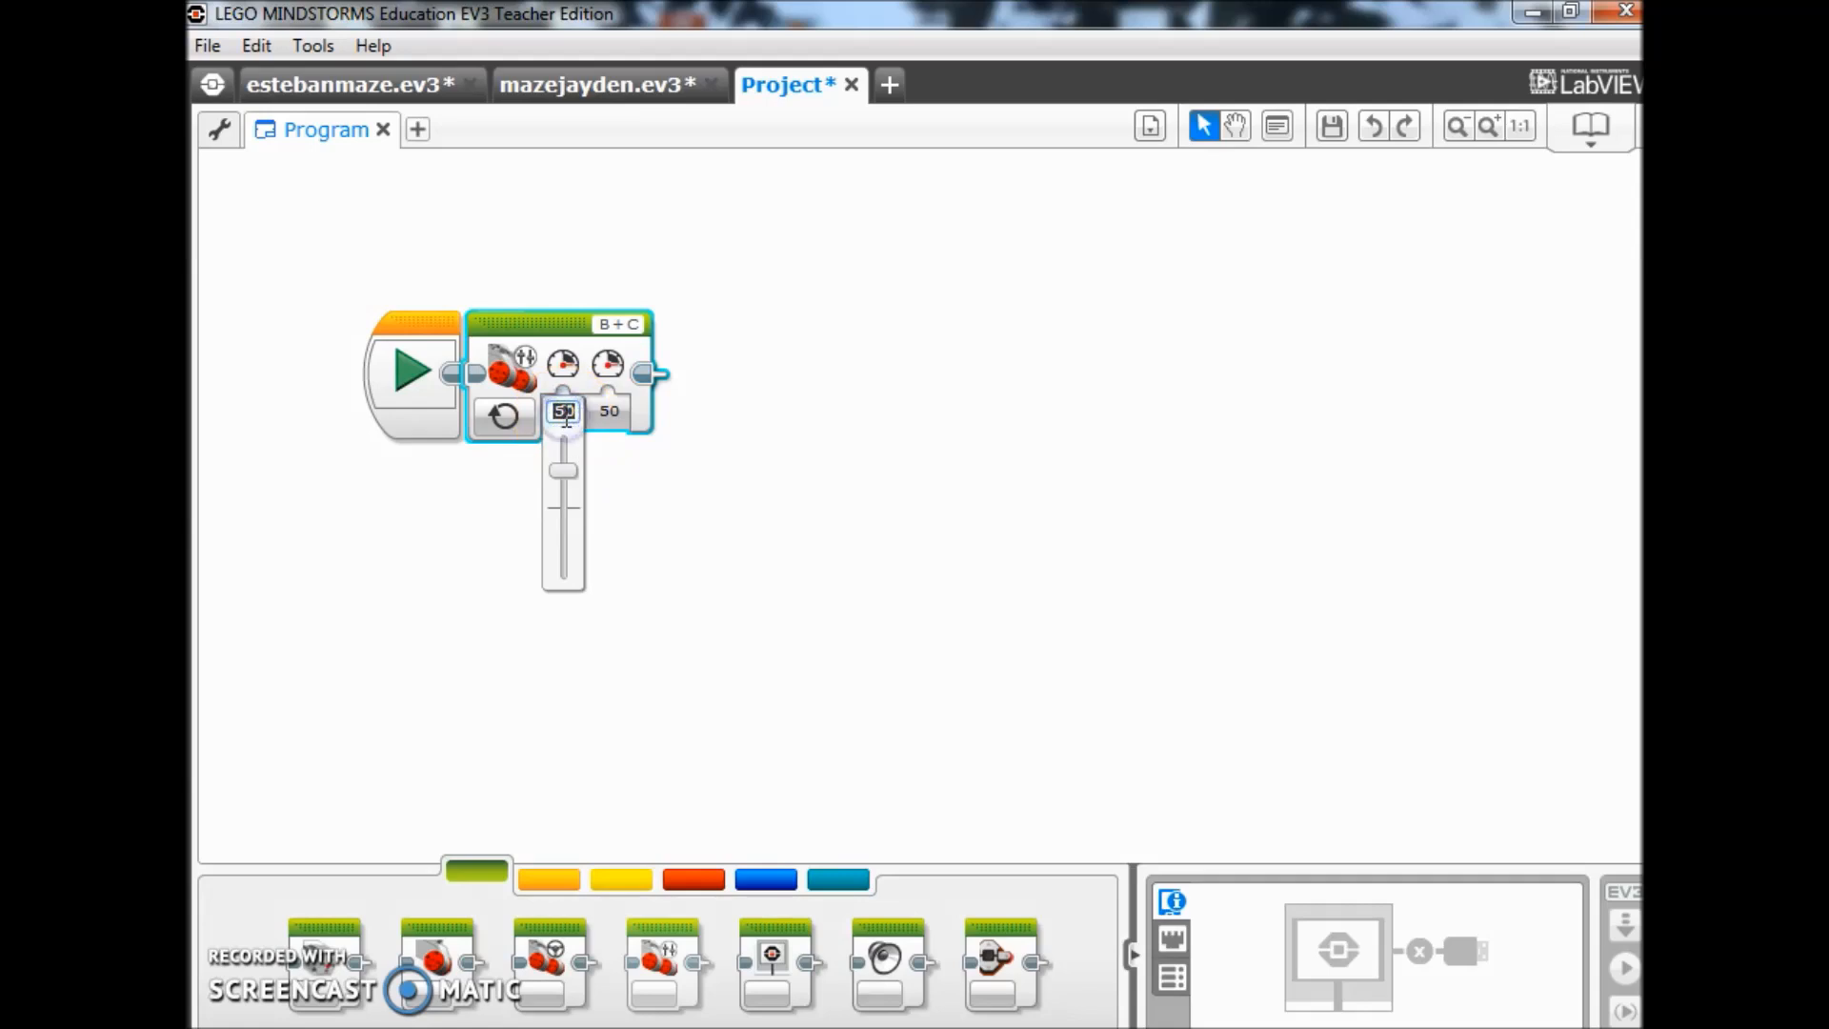
{"action": "left_click", "coordinate": [607, 410]}
{"action": "type", "text": "30"}
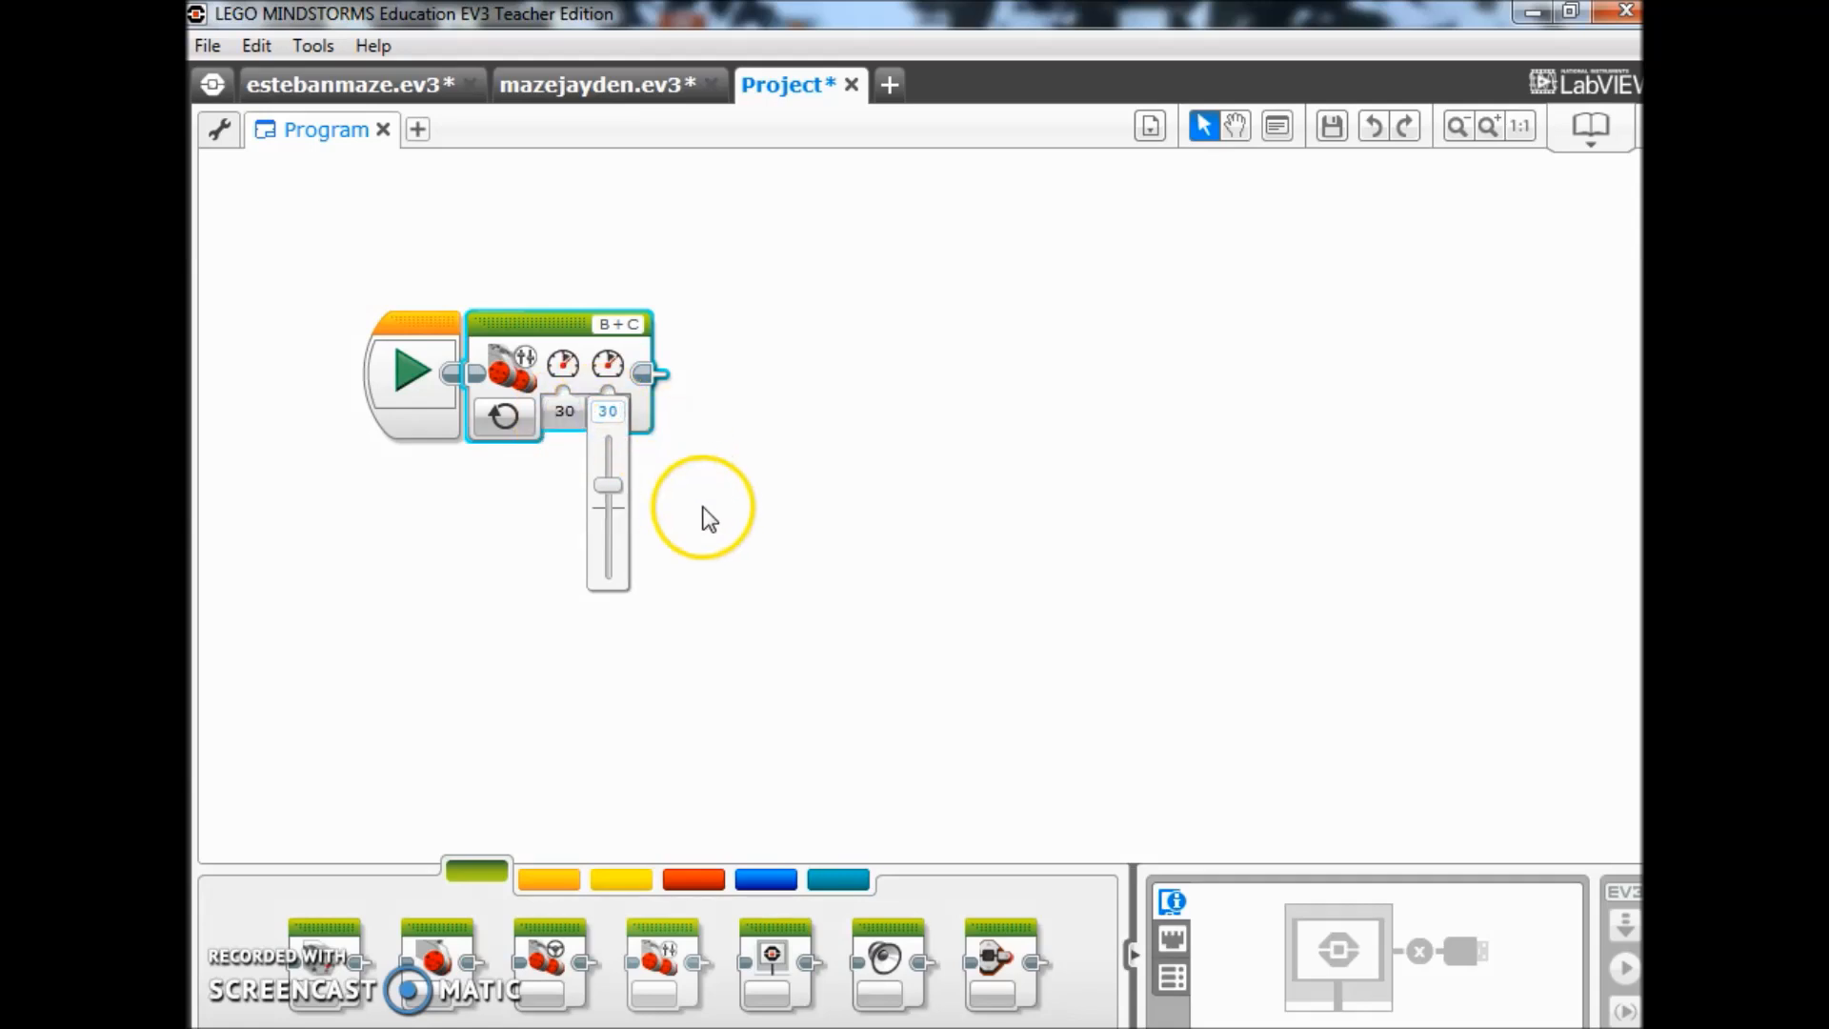
{"action": "left_click", "coordinate": [701, 519]}
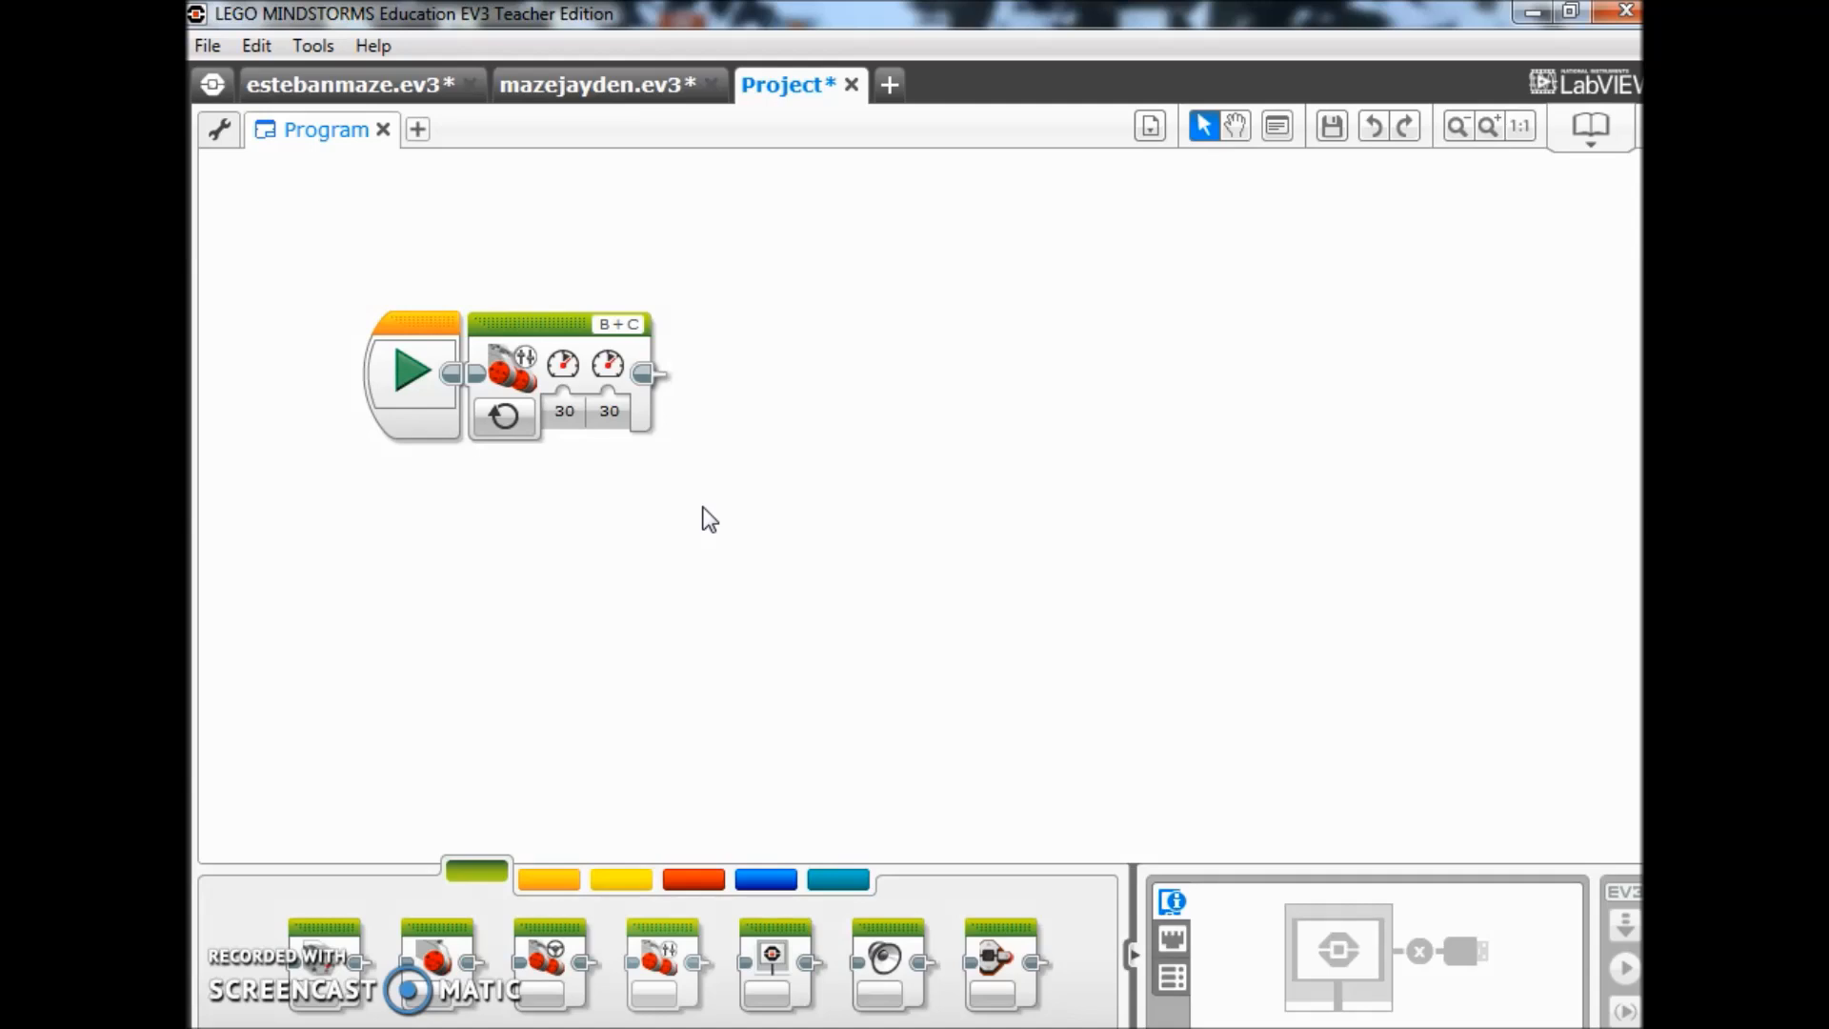
{"action": "mouse_move", "coordinate": [594, 461]}
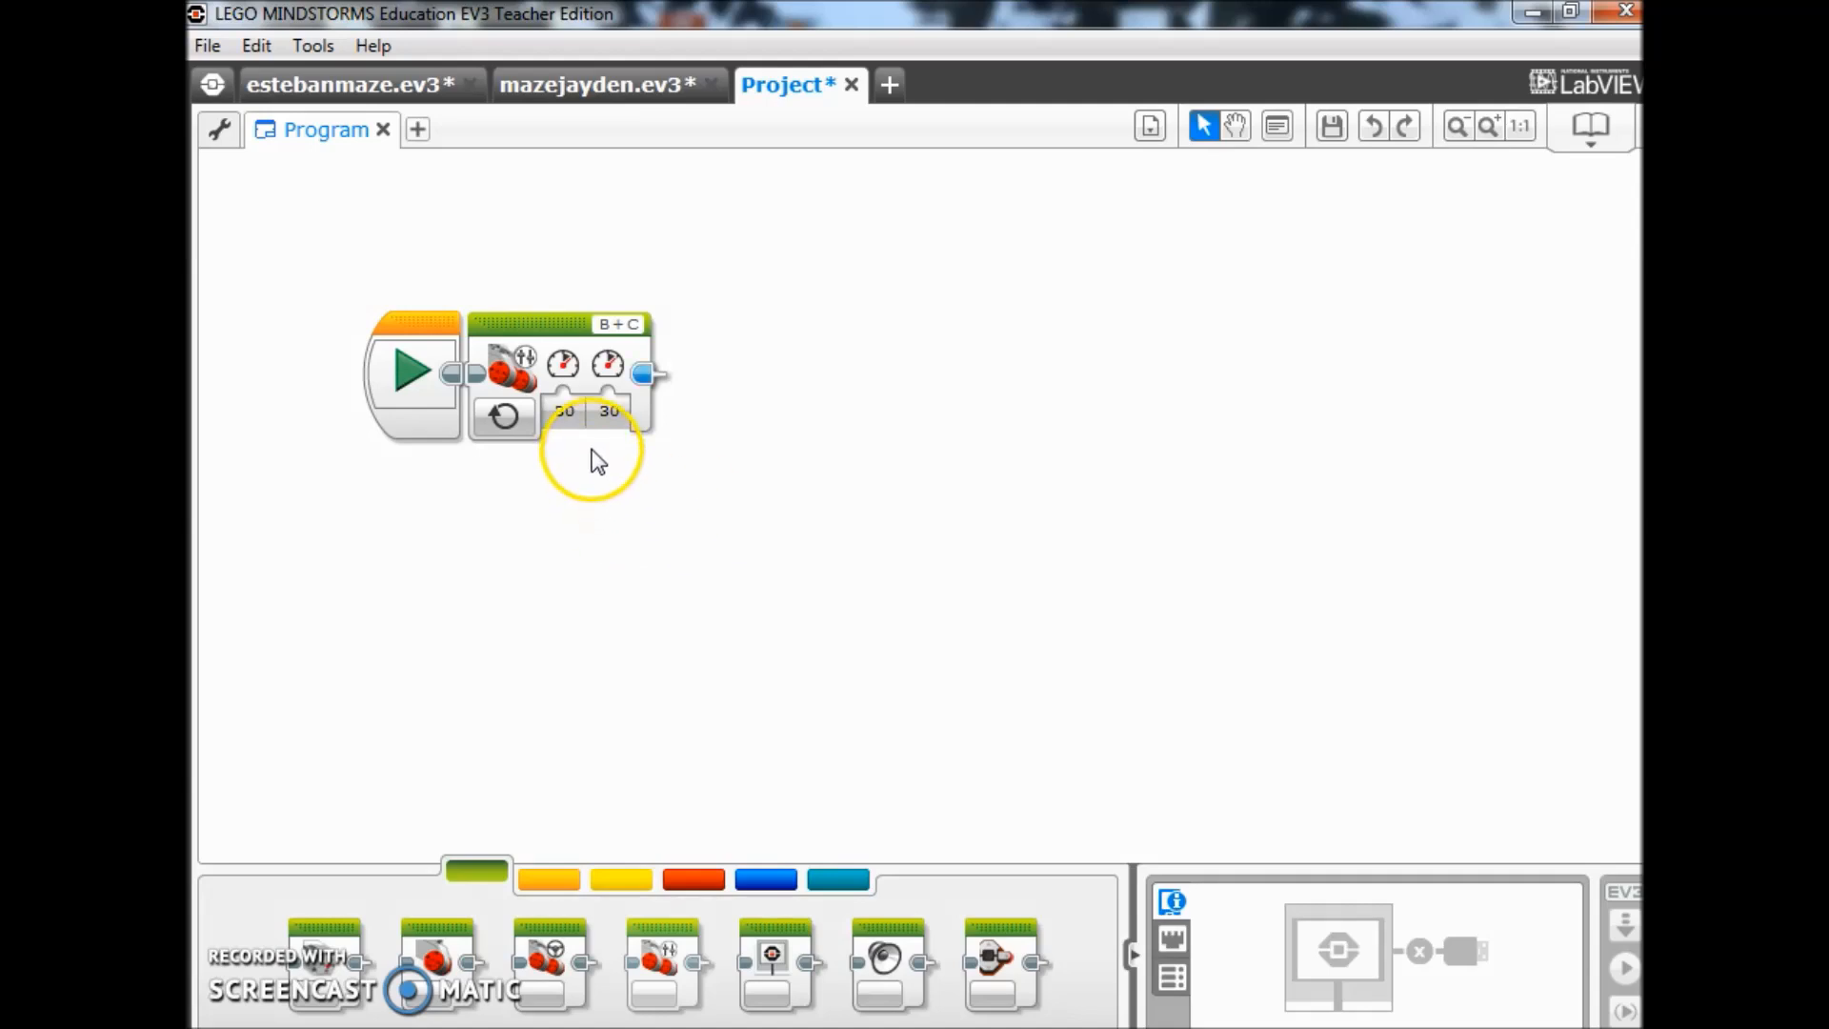
- Add a Wait block in Color Sensor > Compare > Color mode
{"action": "left_click", "coordinate": [549, 879]}
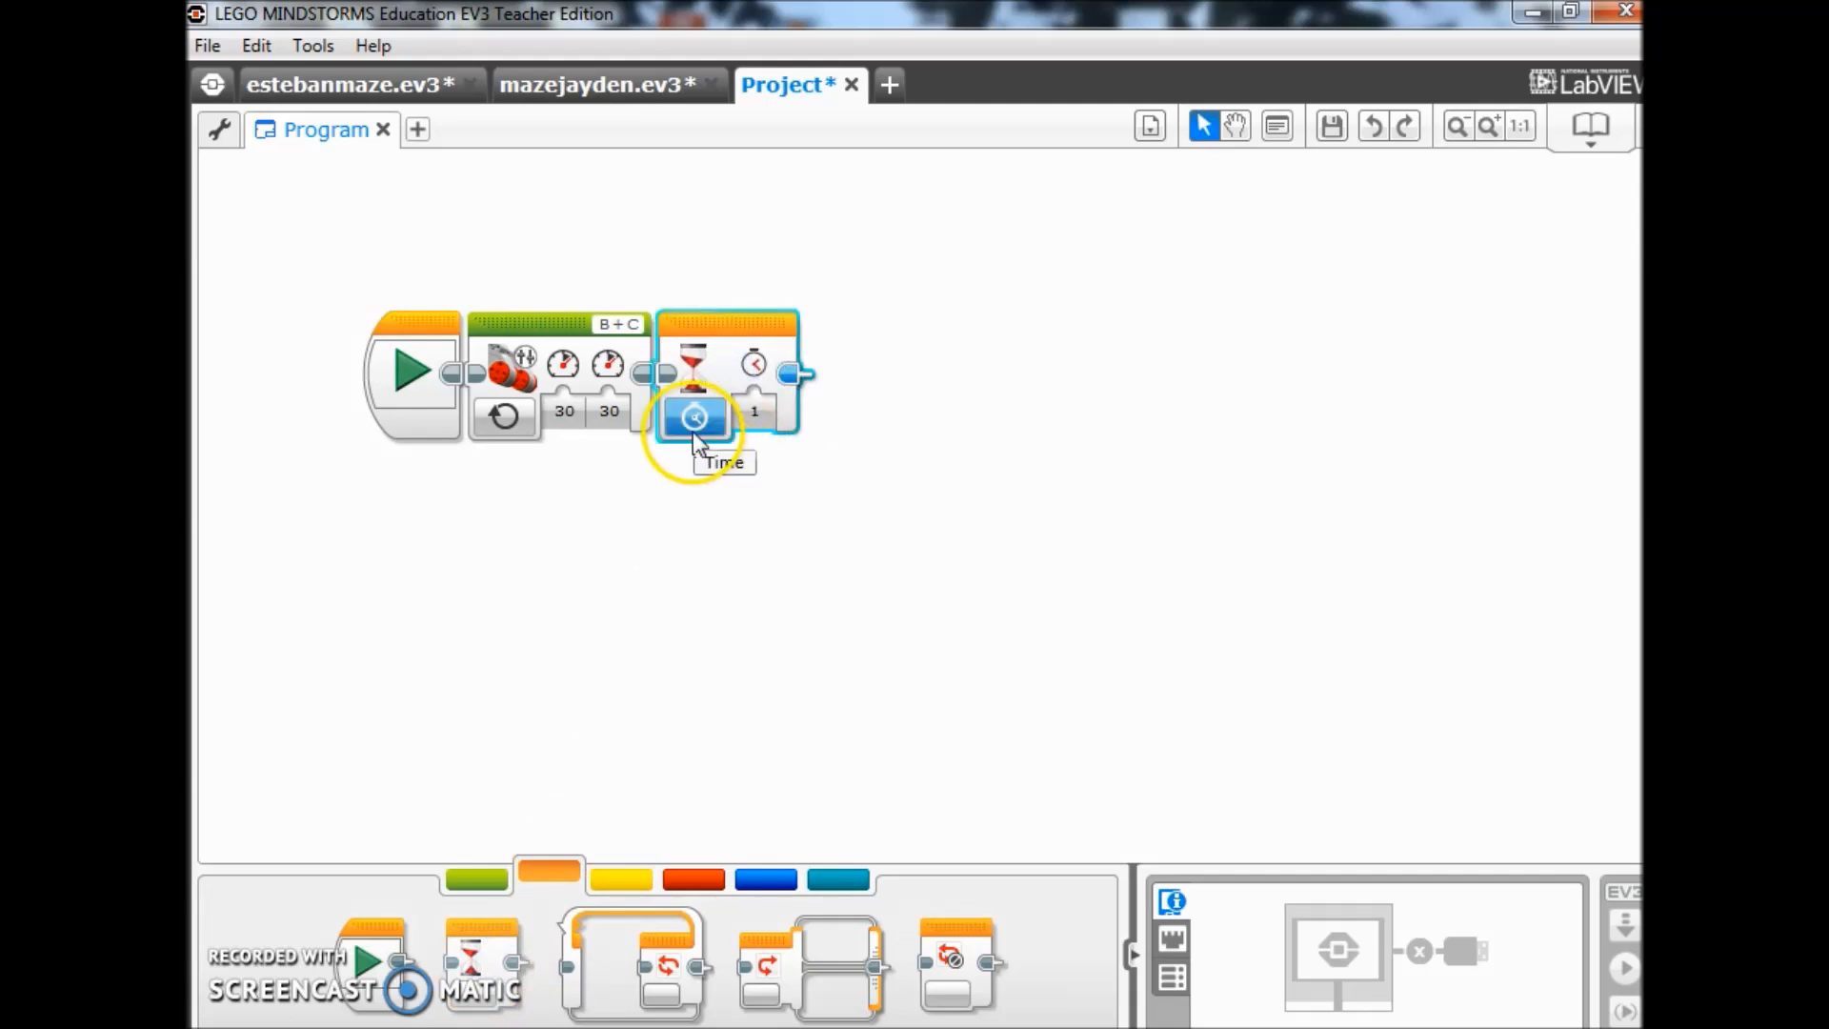
{"action": "left_click", "coordinate": [695, 417]}
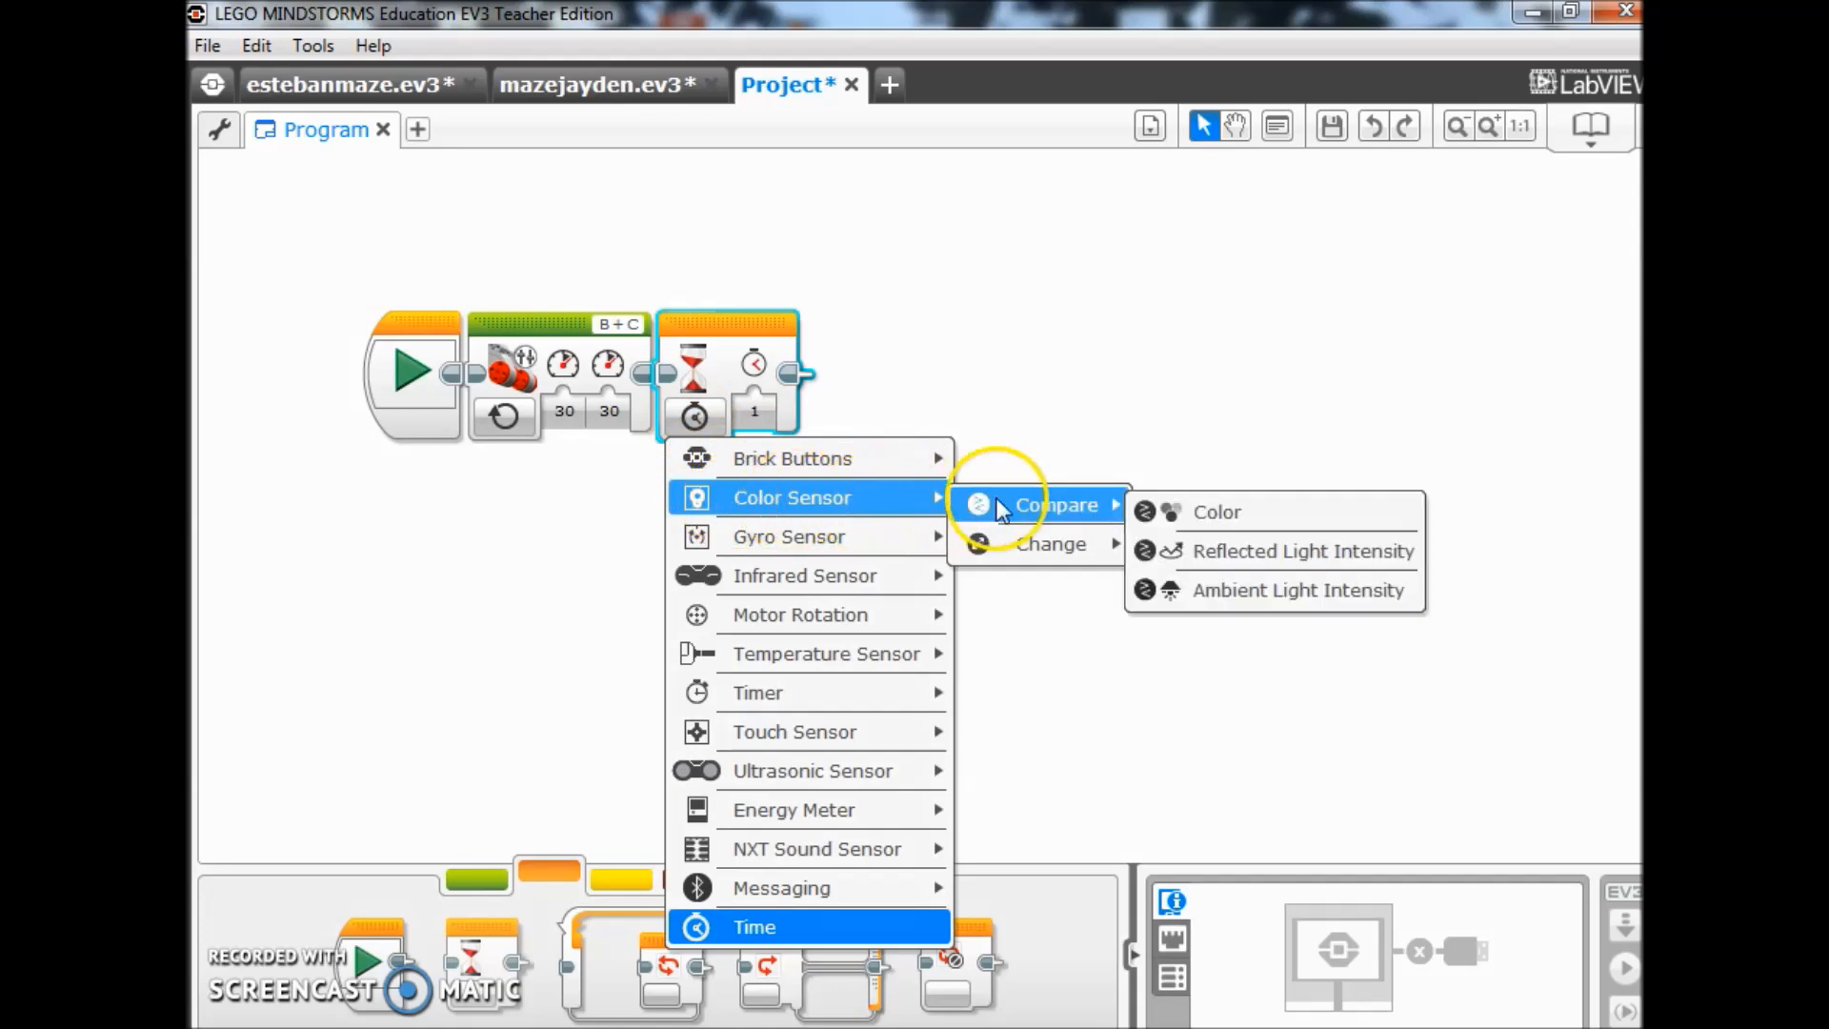
{"action": "left_click", "coordinate": [1217, 511]}
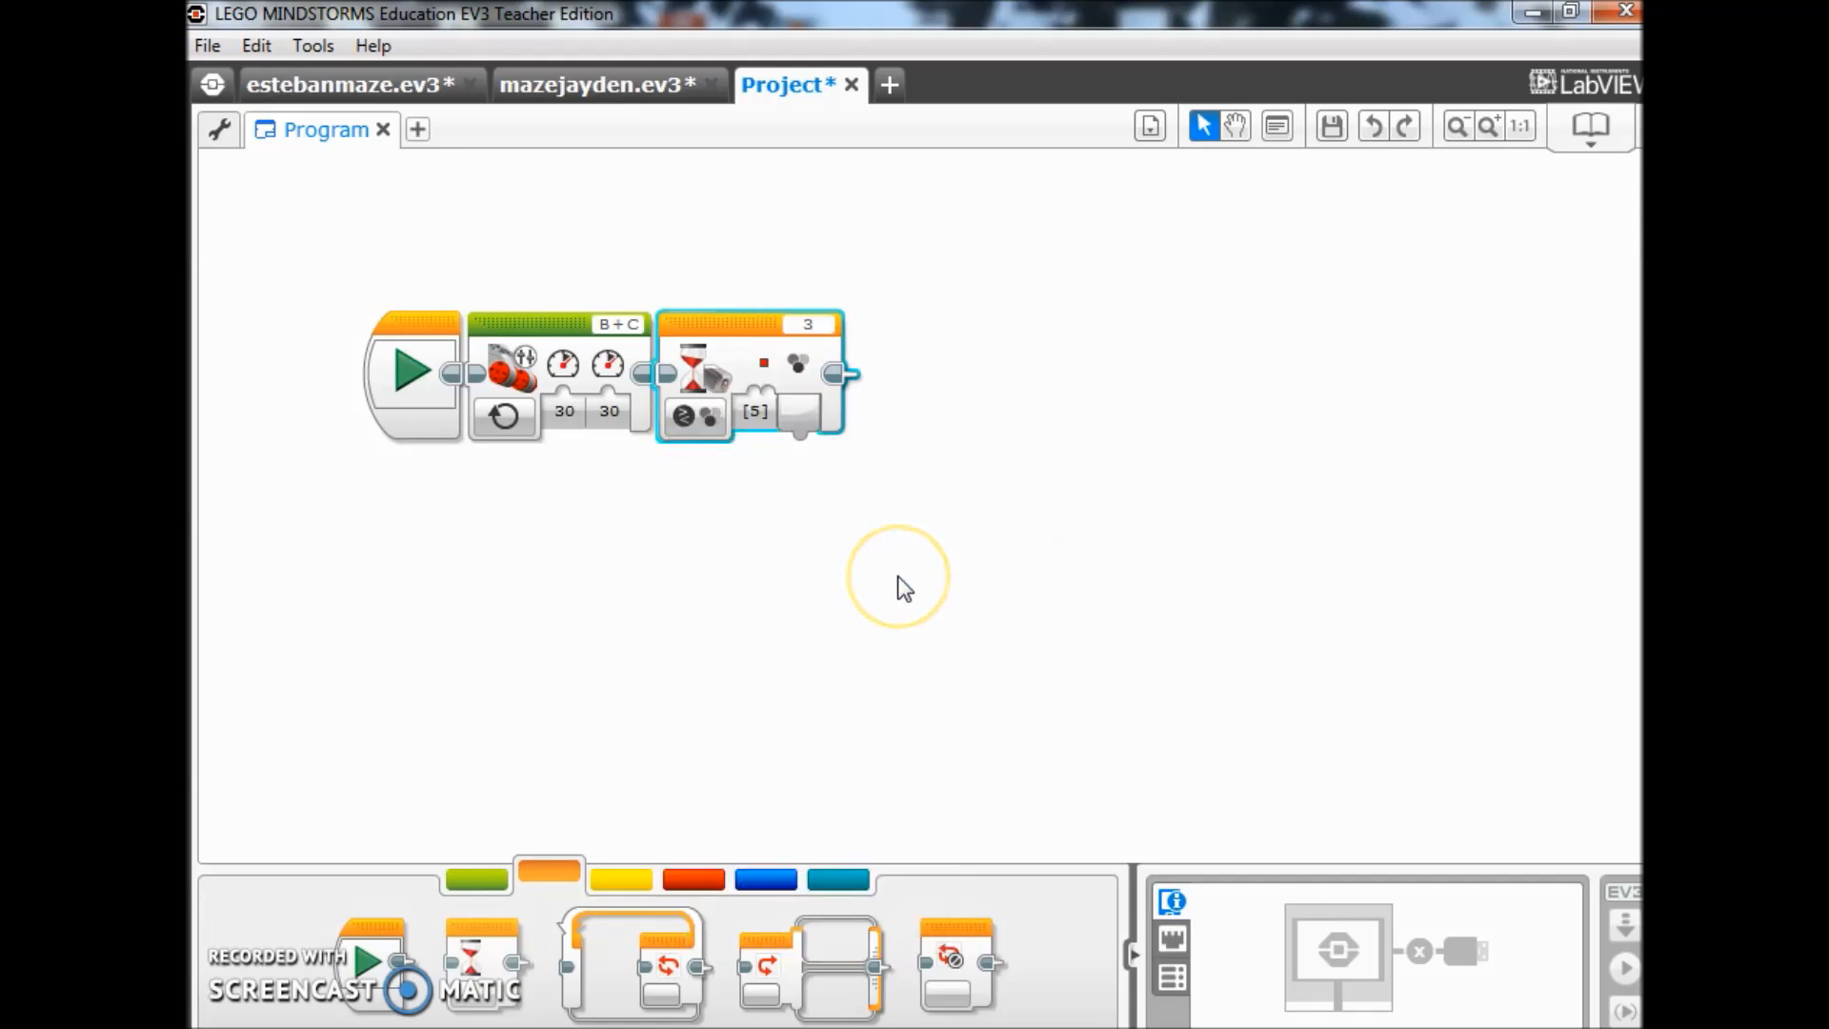
{"action": "mouse_move", "coordinate": [769, 549]}
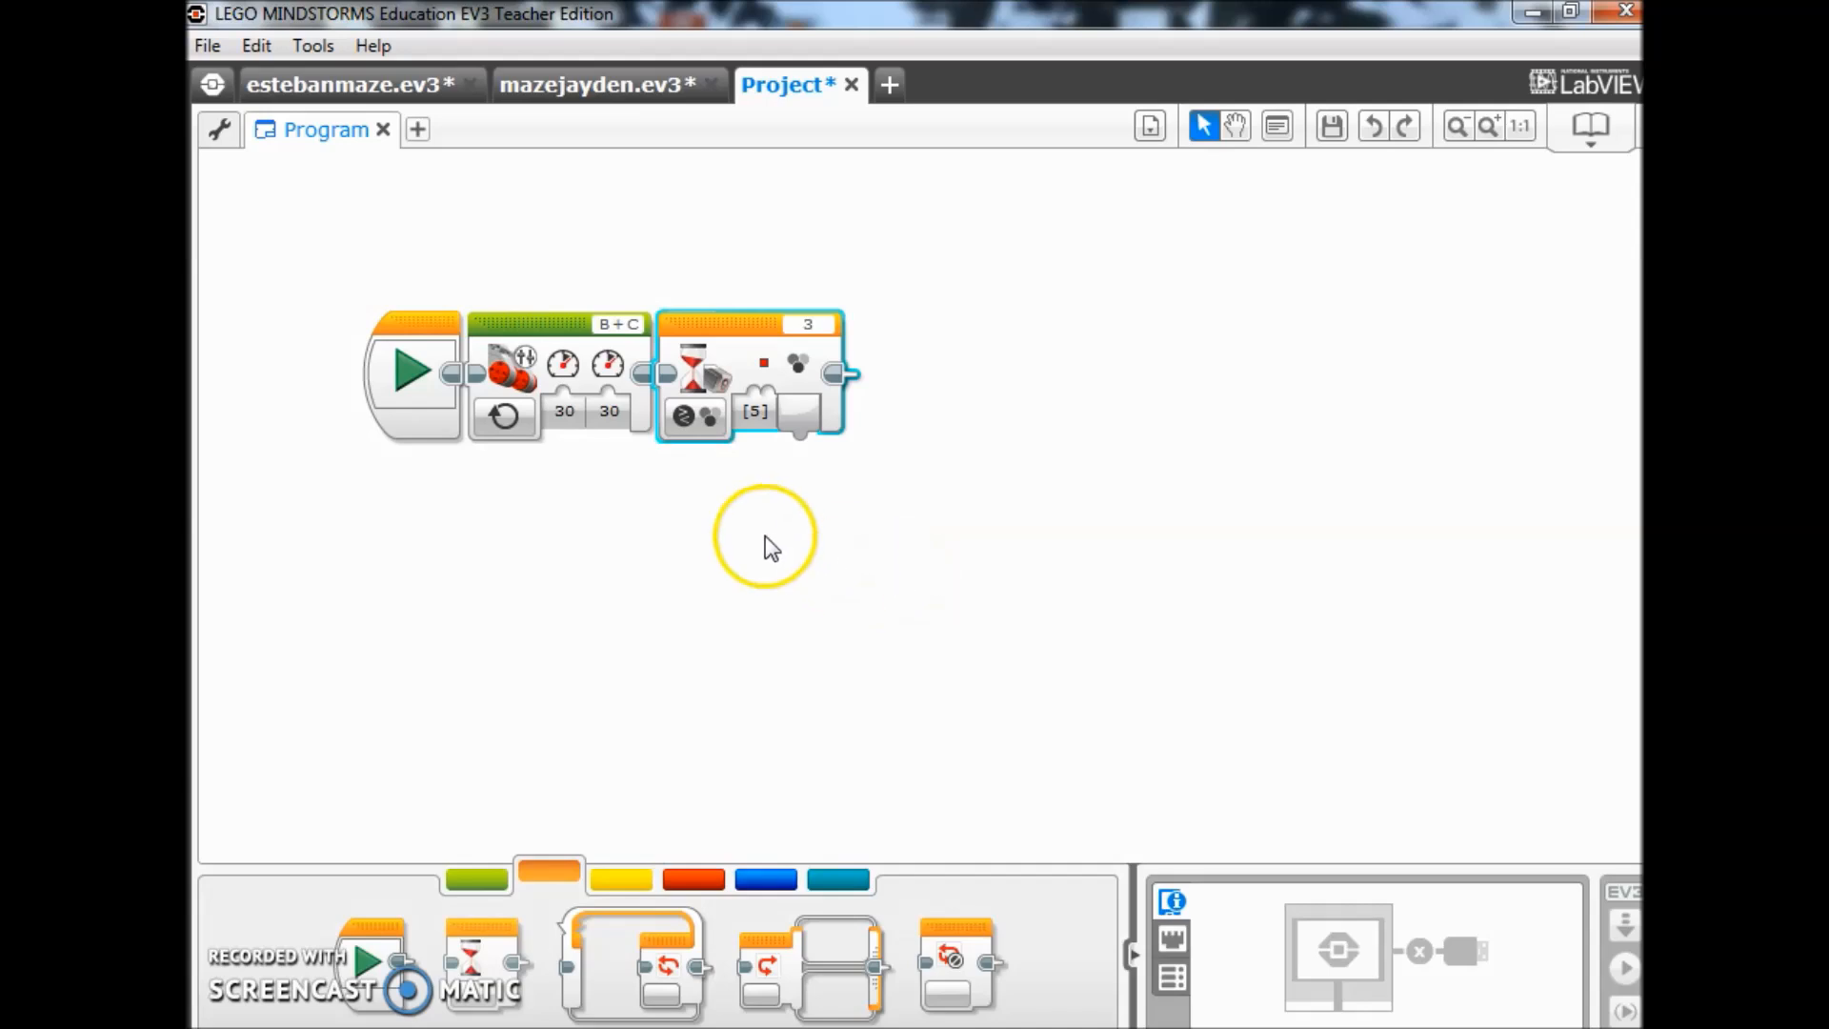
- Make the wait detect yellow (color 4) instead of red (color 5)
{"action": "left_click", "coordinate": [758, 415]}
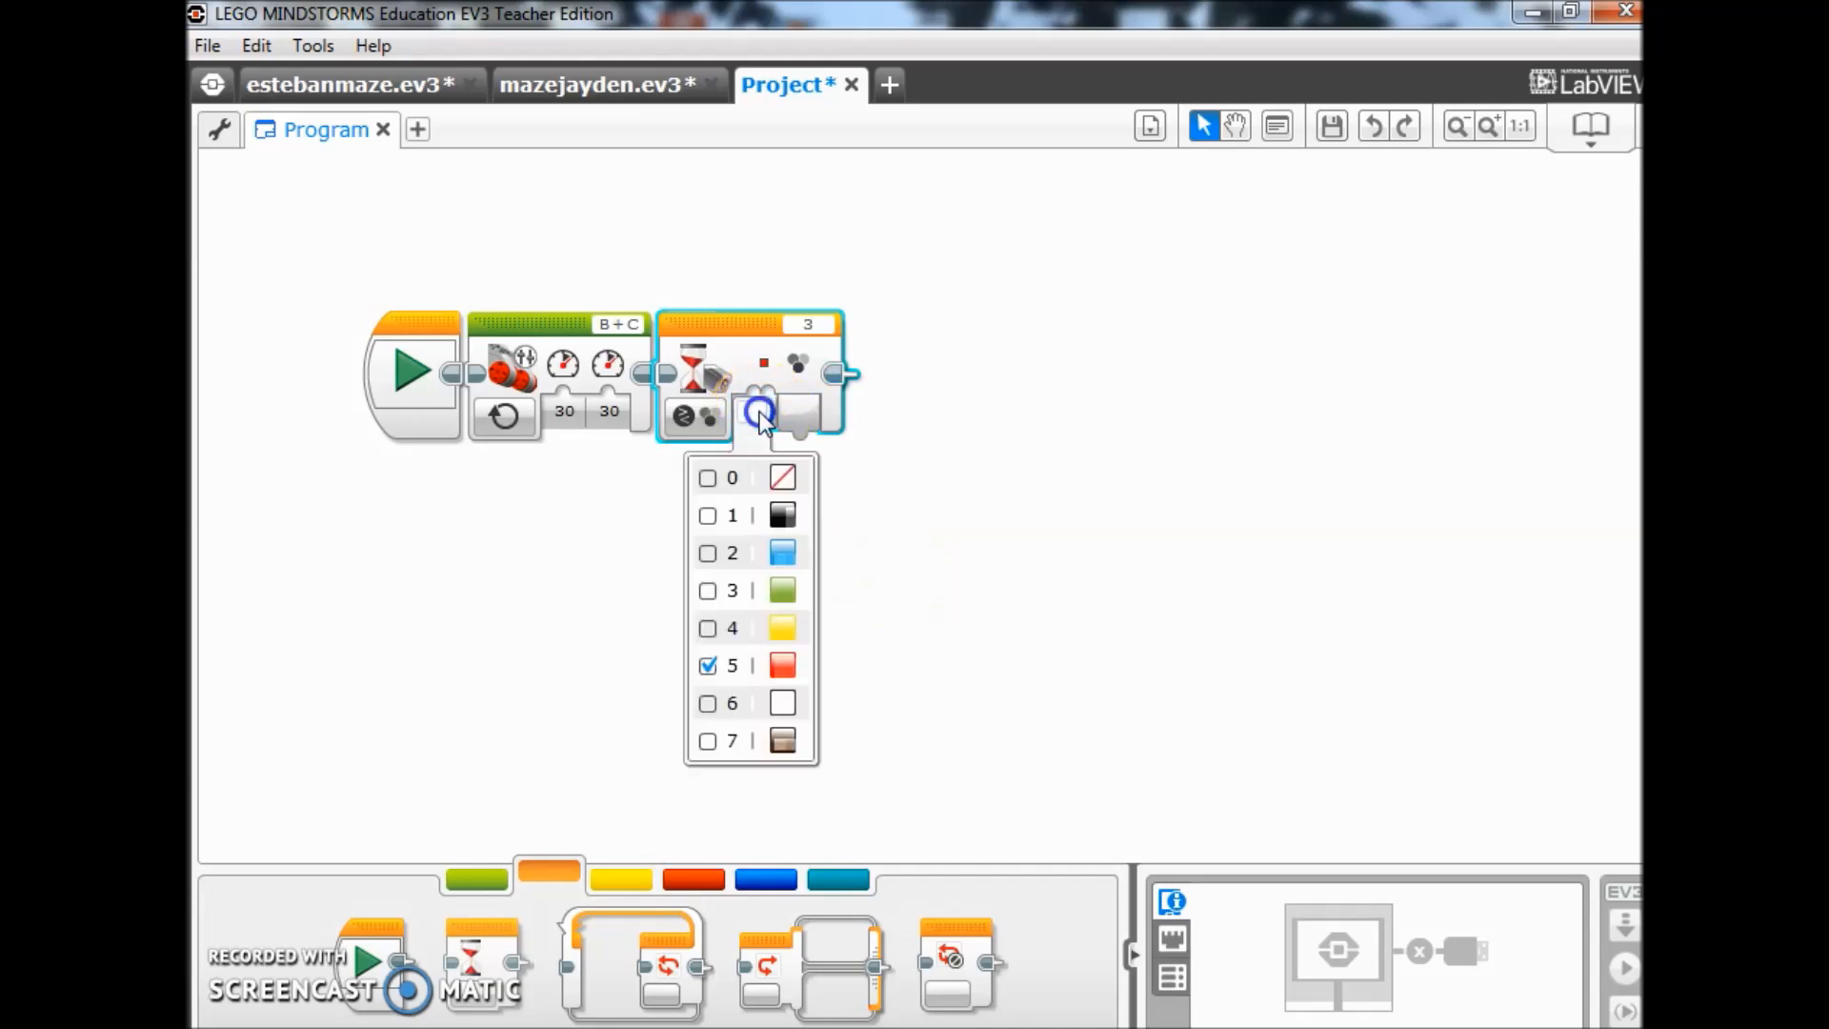
{"action": "left_click", "coordinate": [707, 628]}
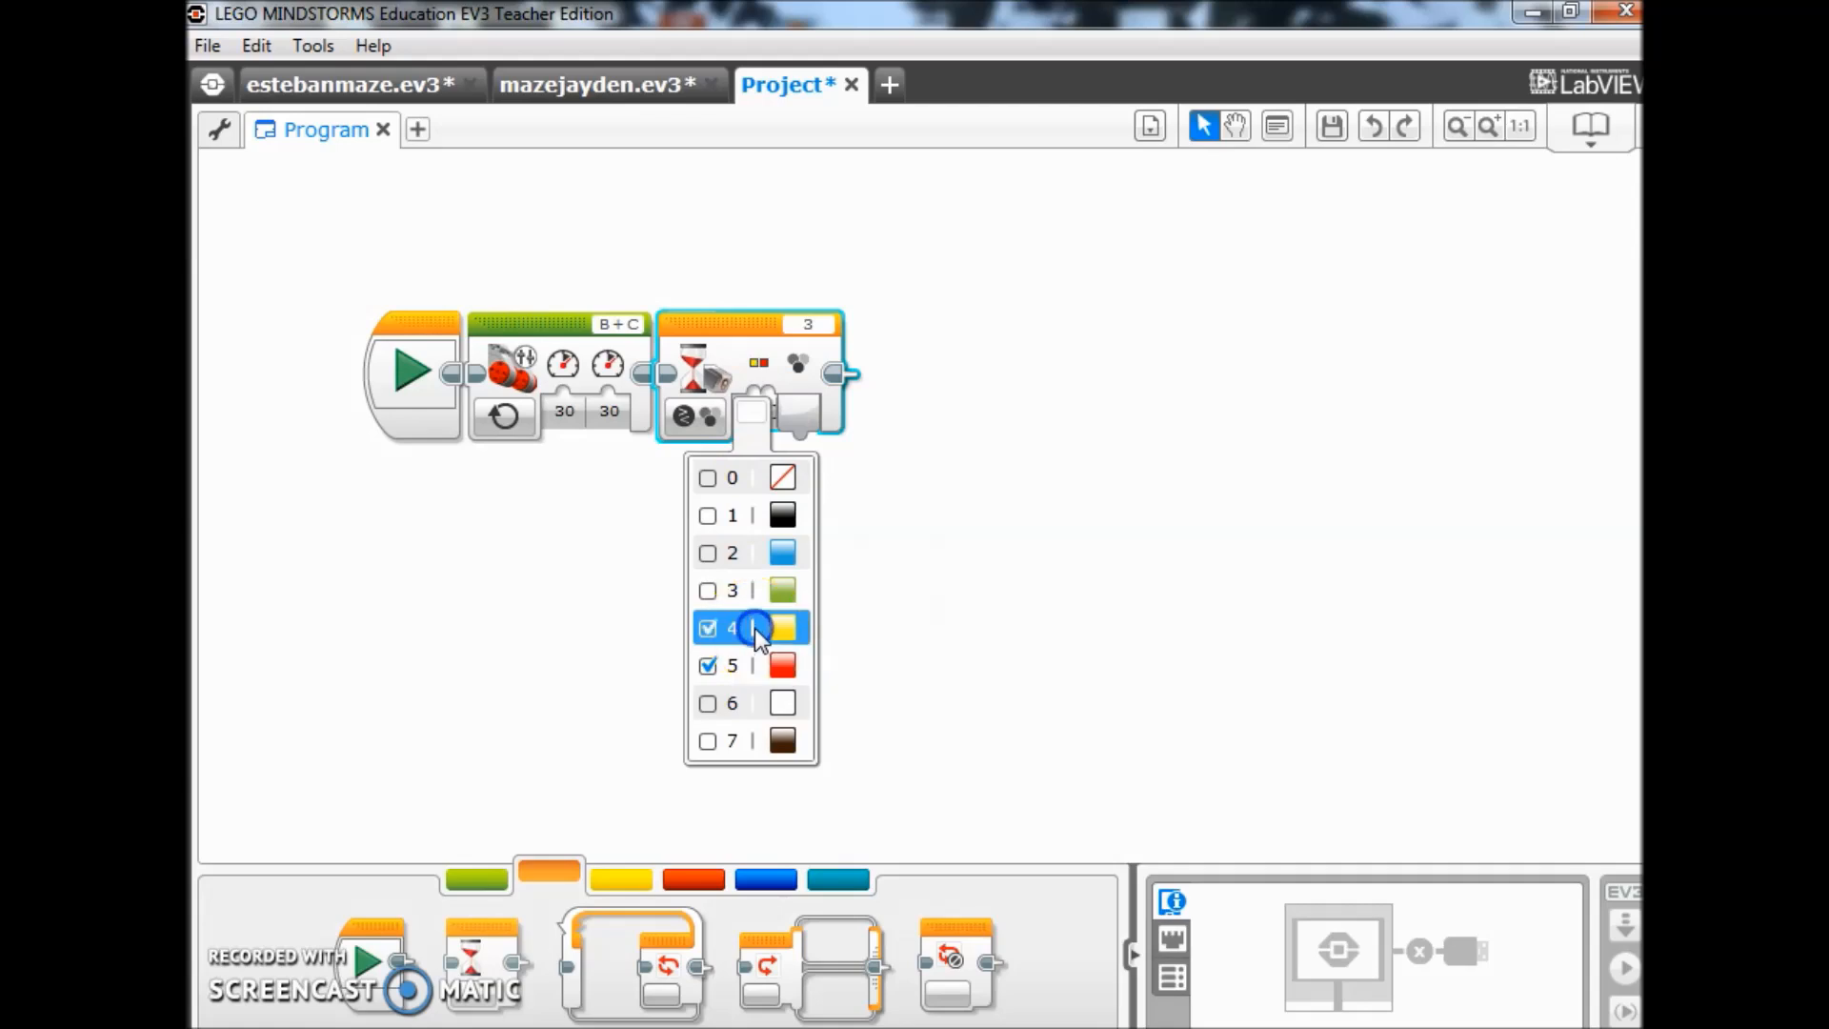
{"action": "left_click", "coordinate": [708, 665]}
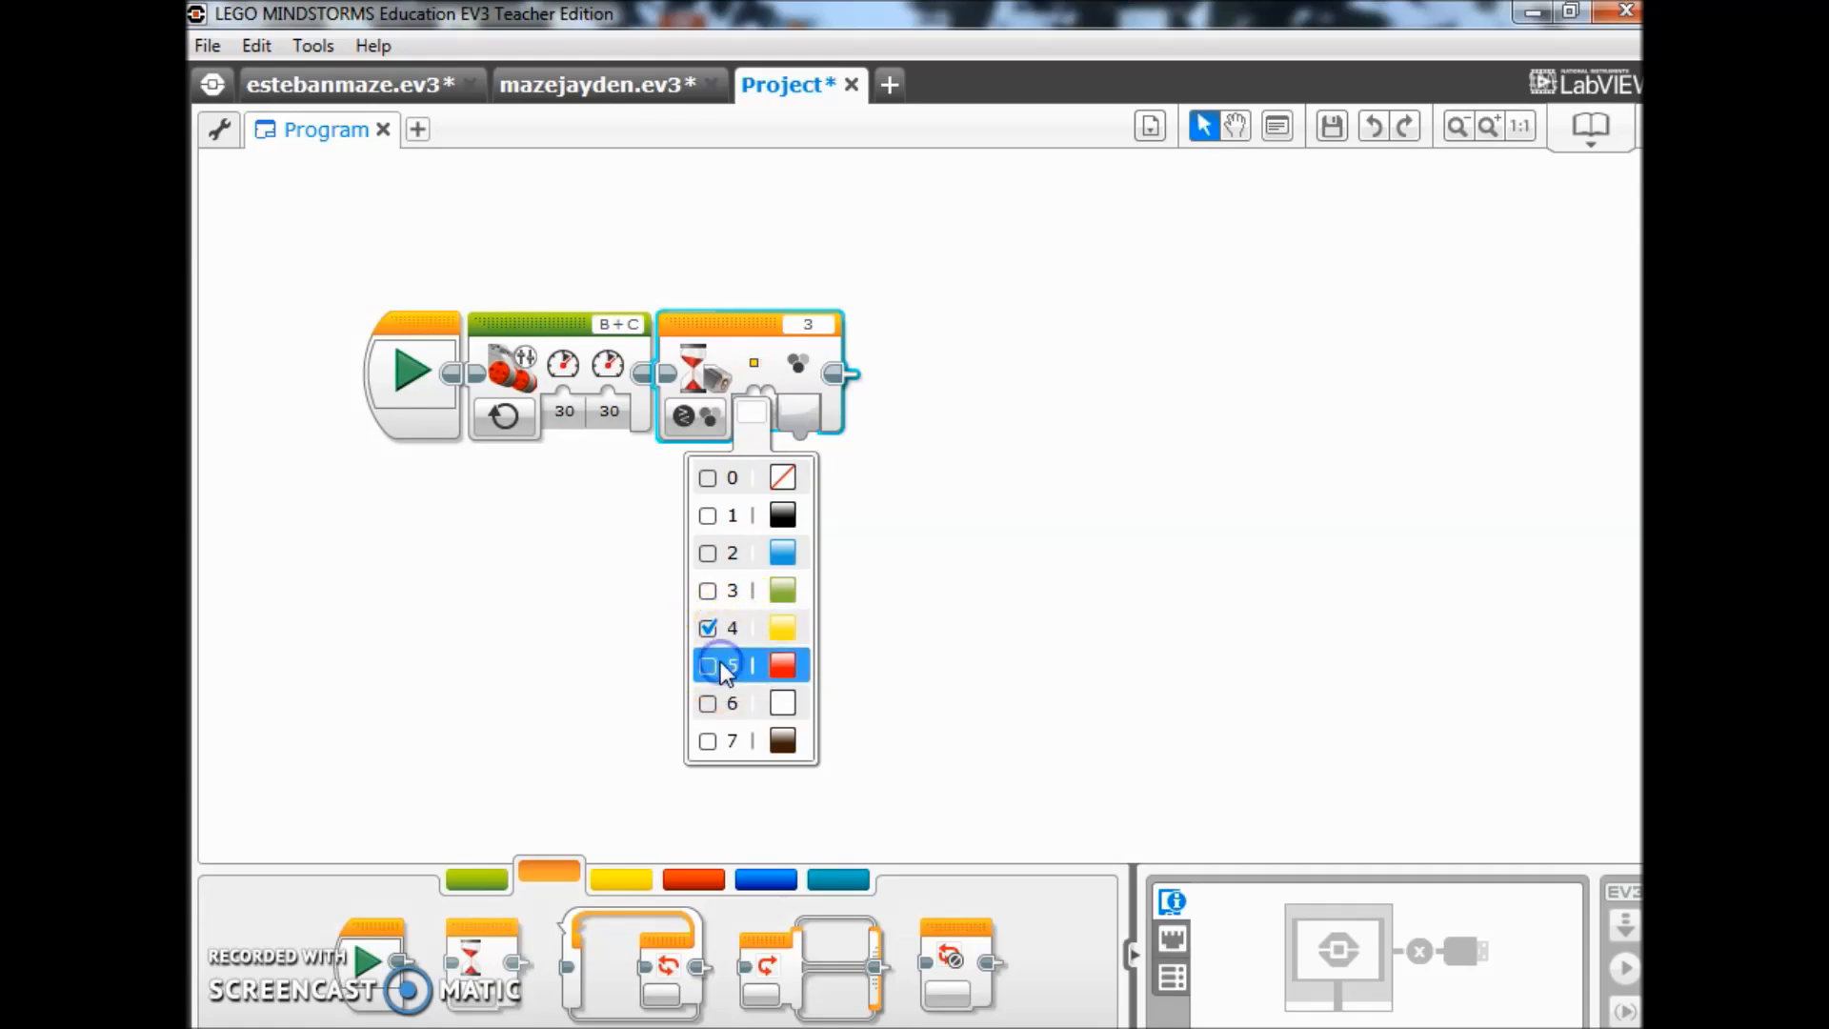
{"action": "left_click", "coordinate": [707, 628]}
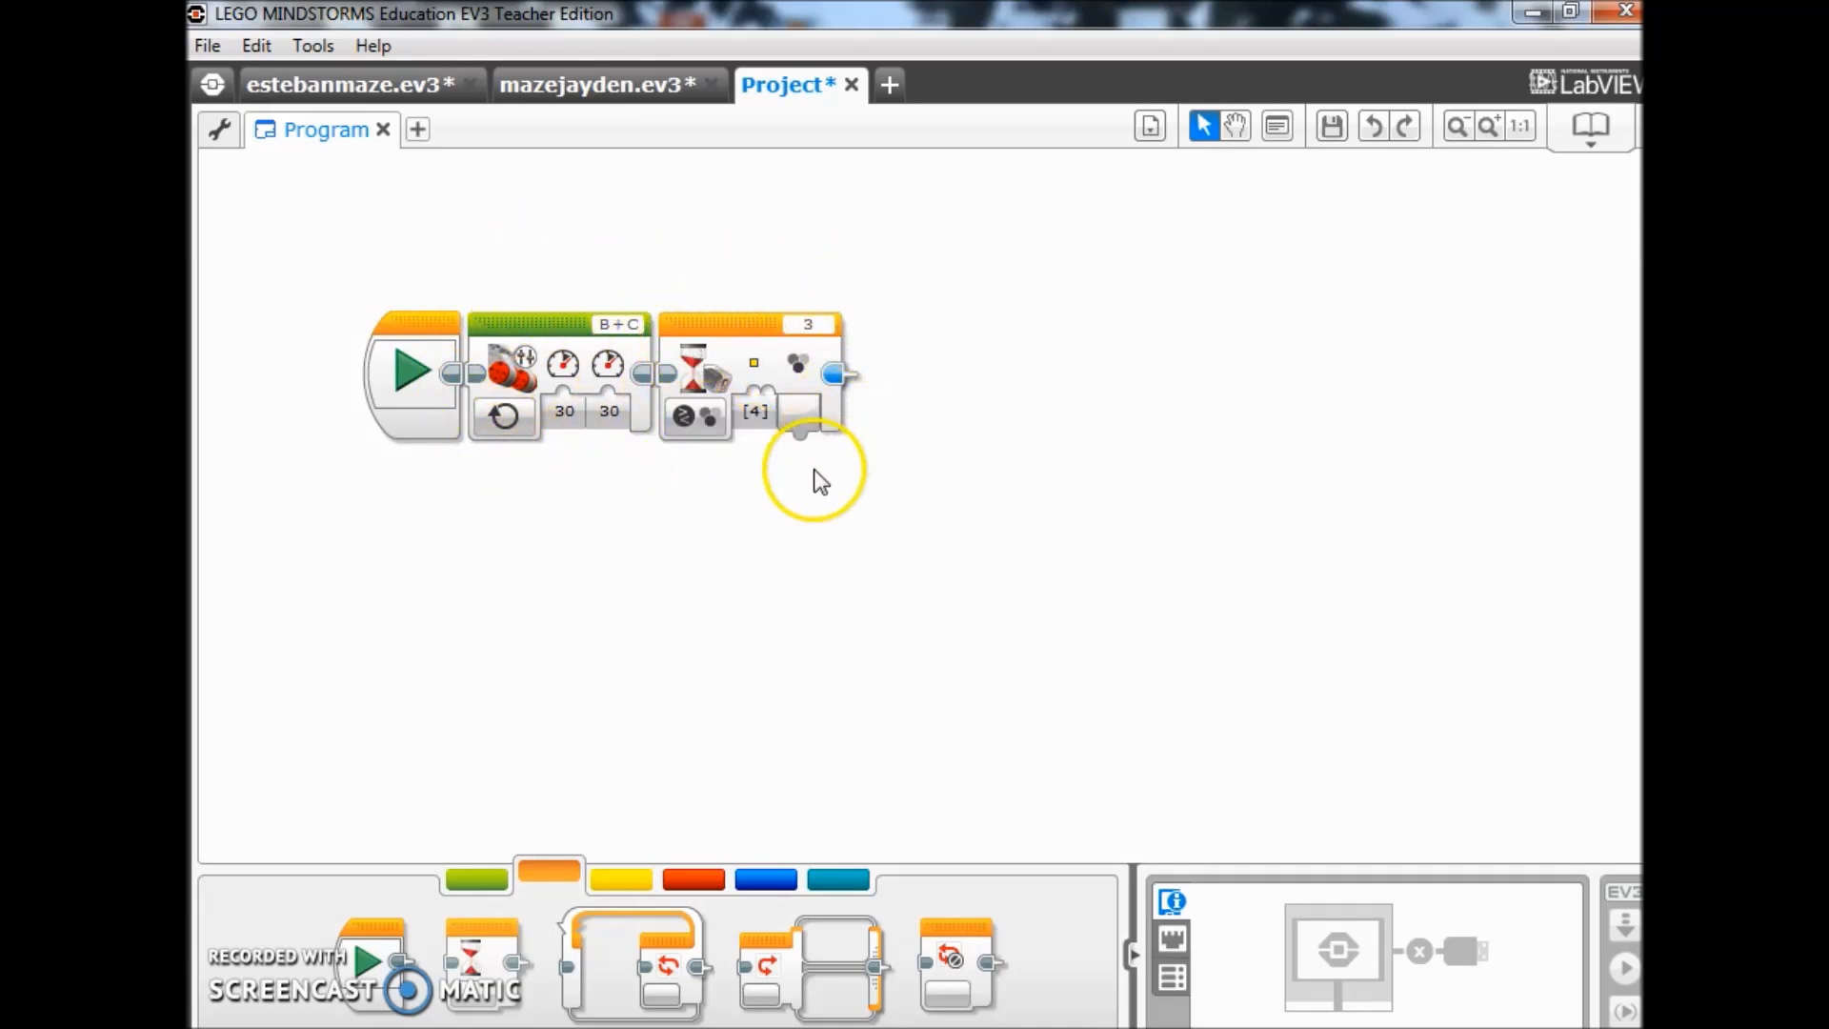
{"action": "left_click", "coordinate": [474, 876]}
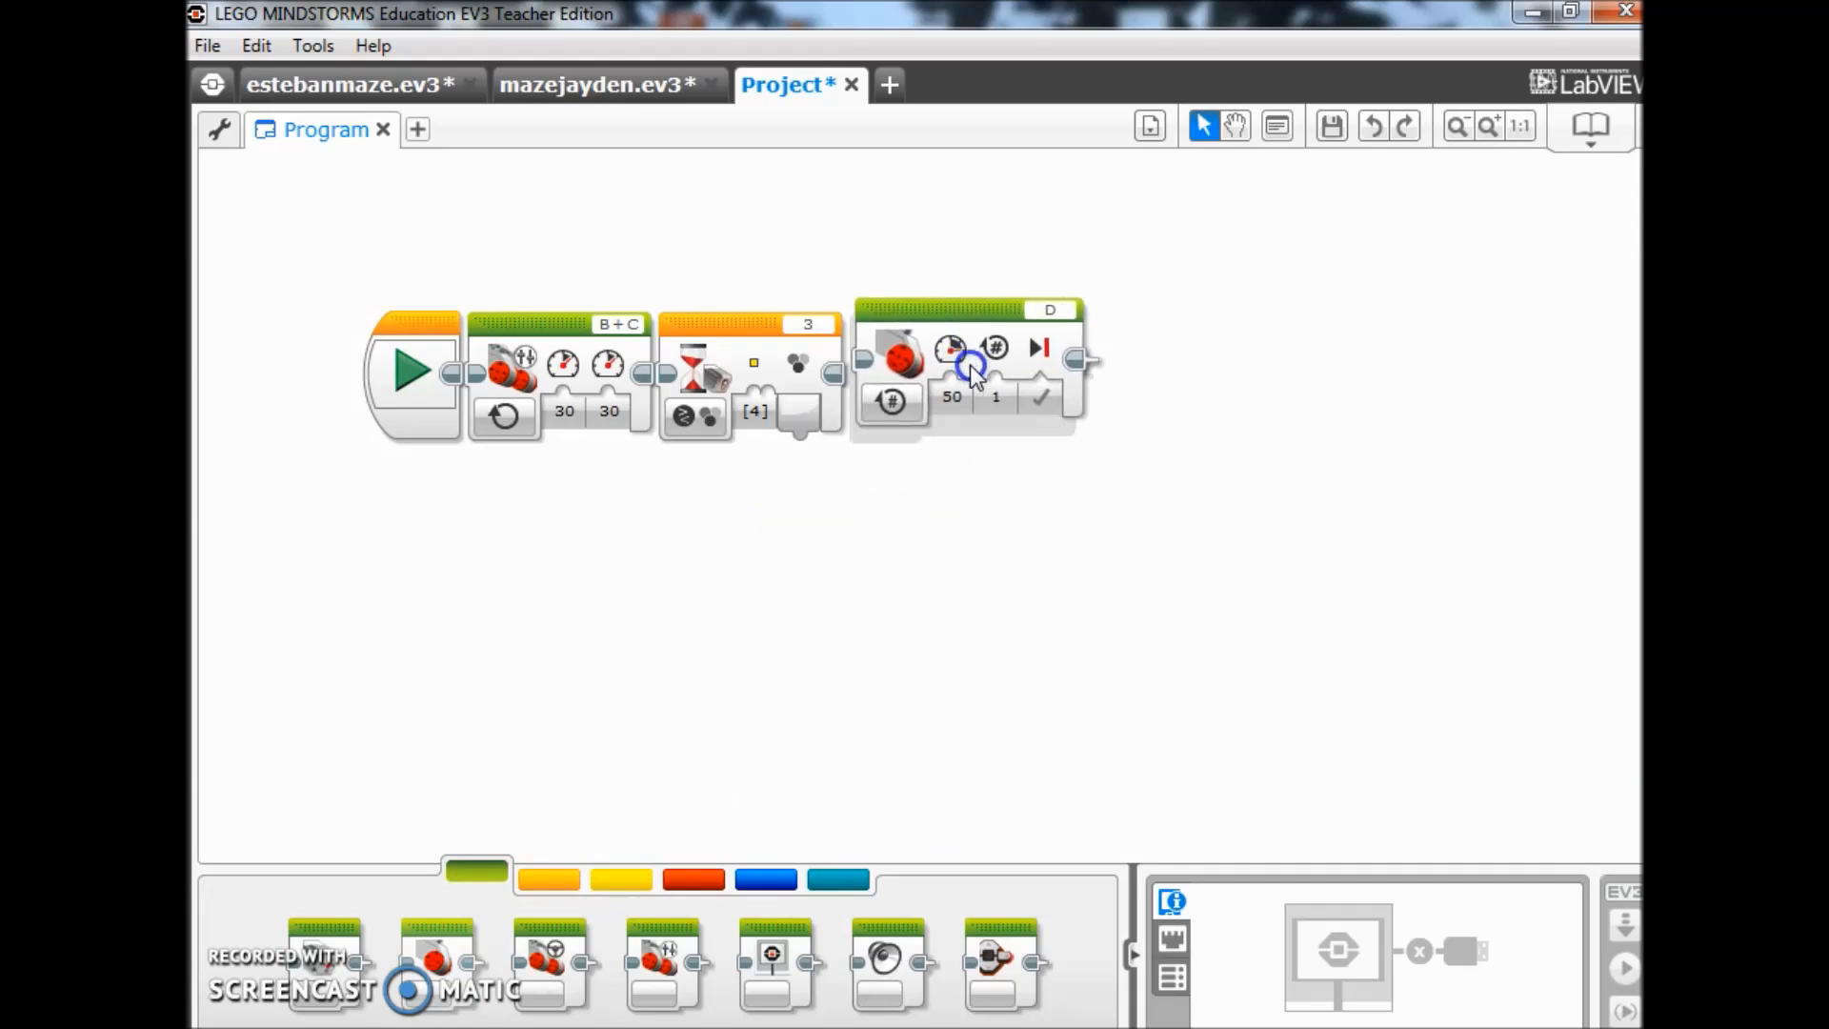
- Attach a single-motor block after the wait, driving port C
{"action": "left_click", "coordinate": [968, 374]}
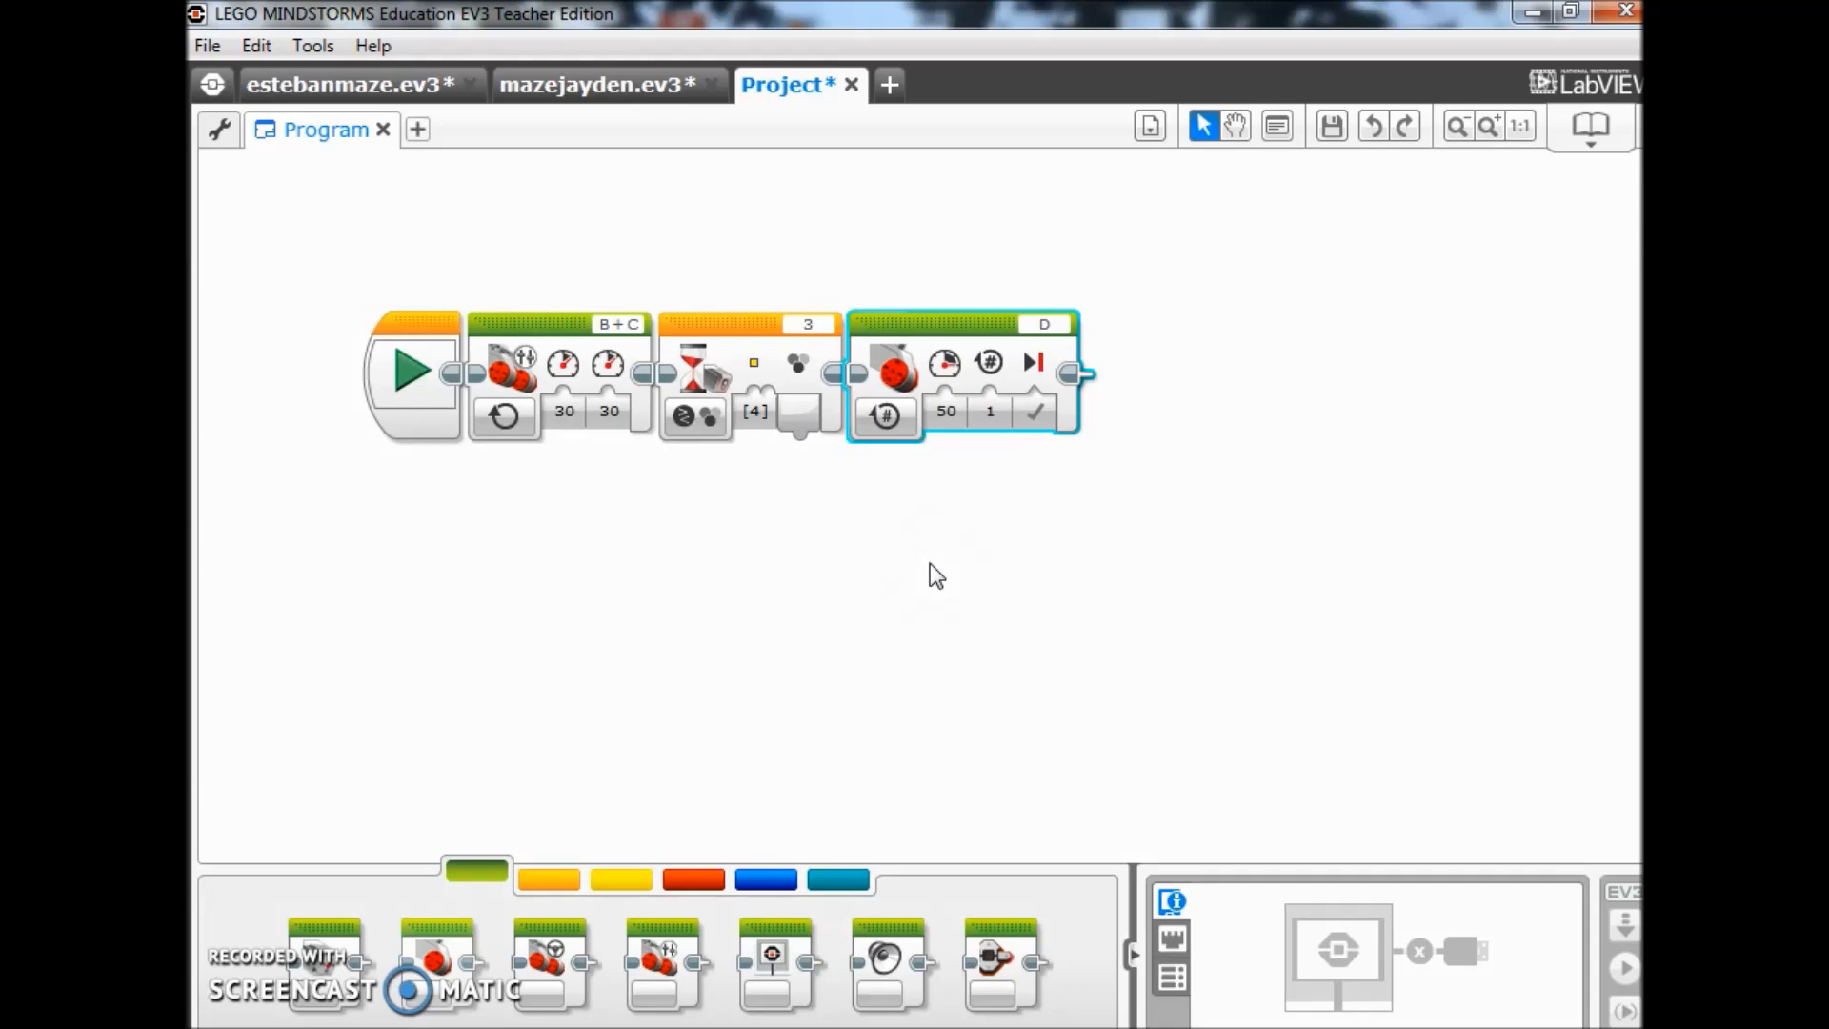
{"action": "mouse_move", "coordinate": [1041, 329]}
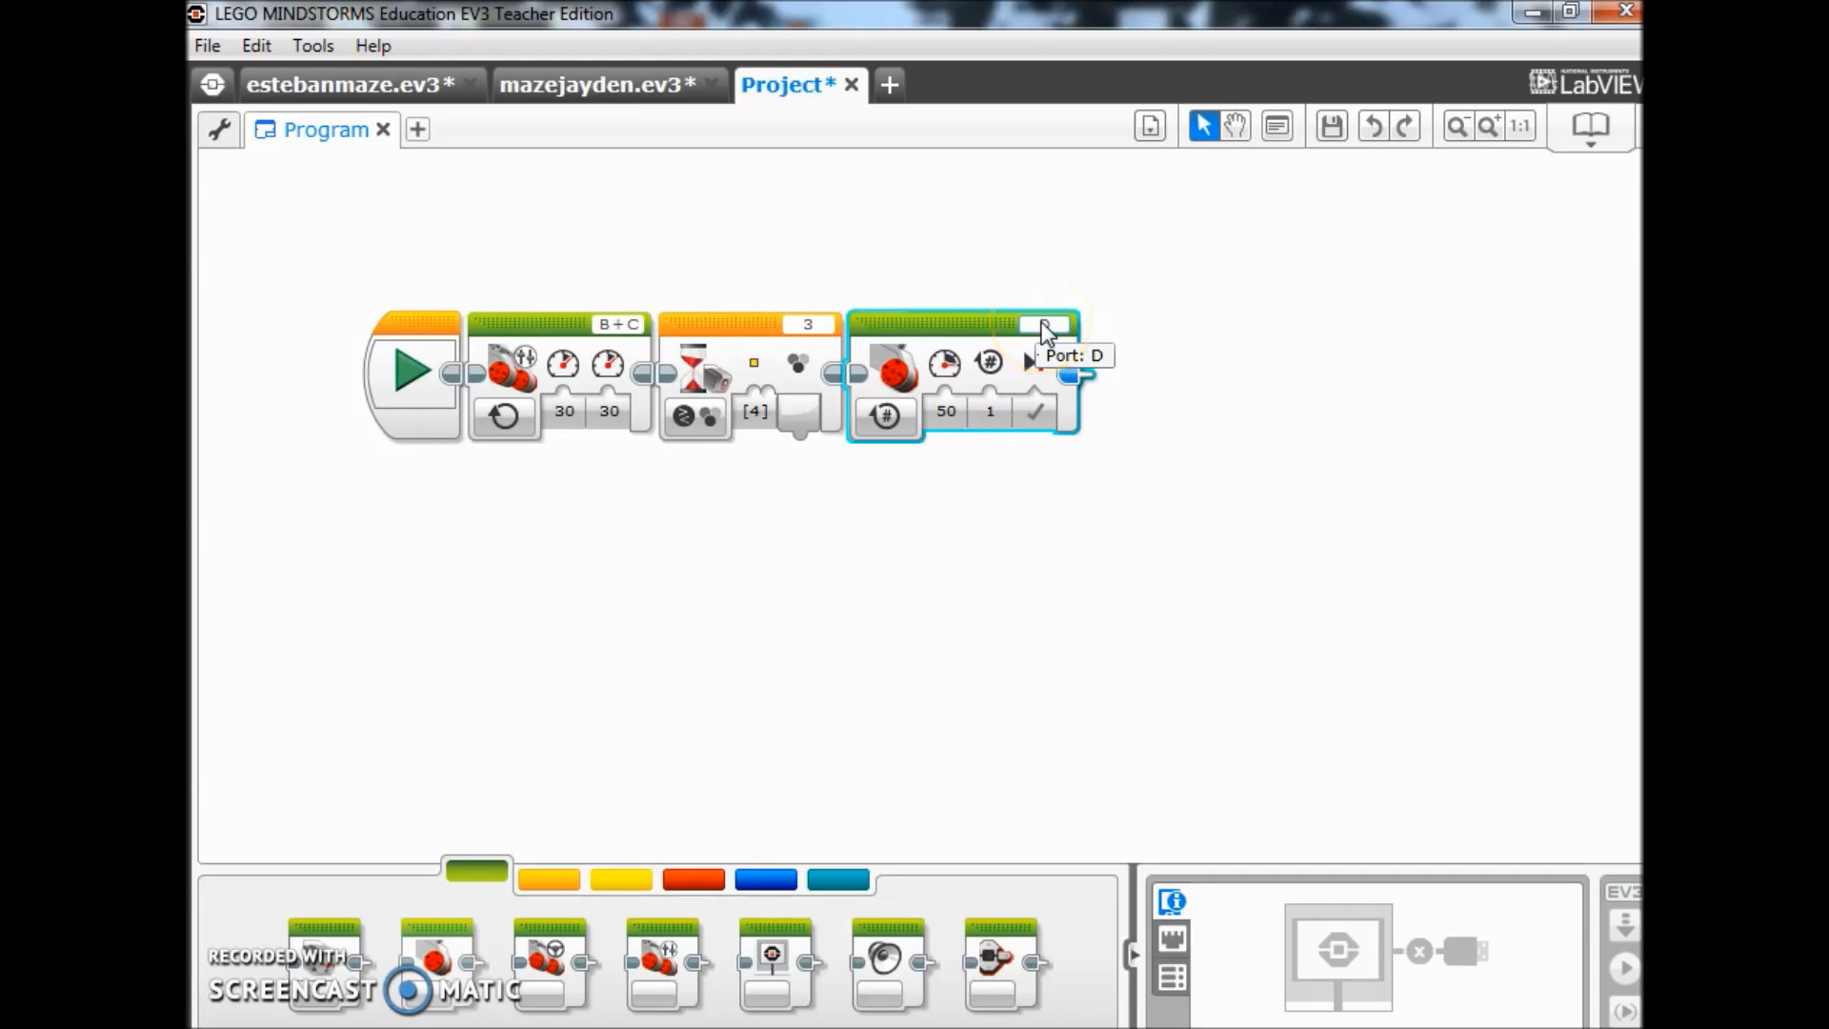
{"action": "left_click", "coordinate": [1044, 324]}
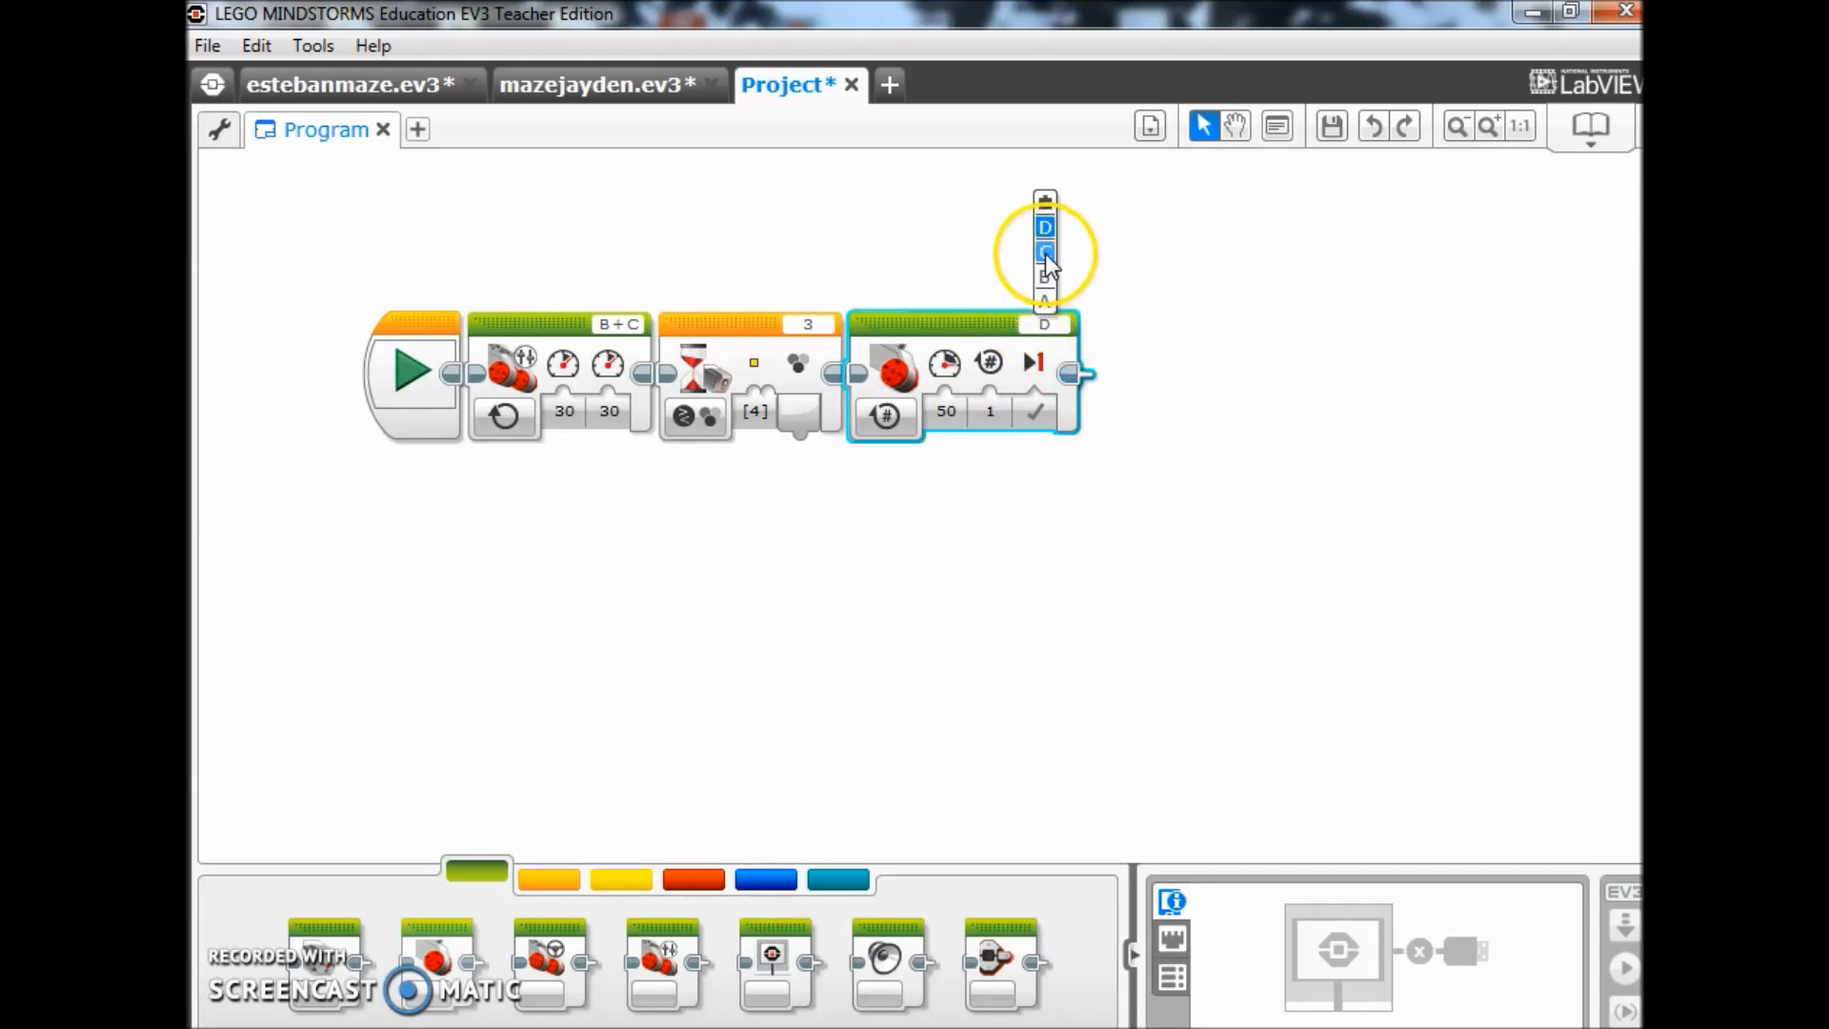
{"action": "left_click", "coordinate": [1044, 251]}
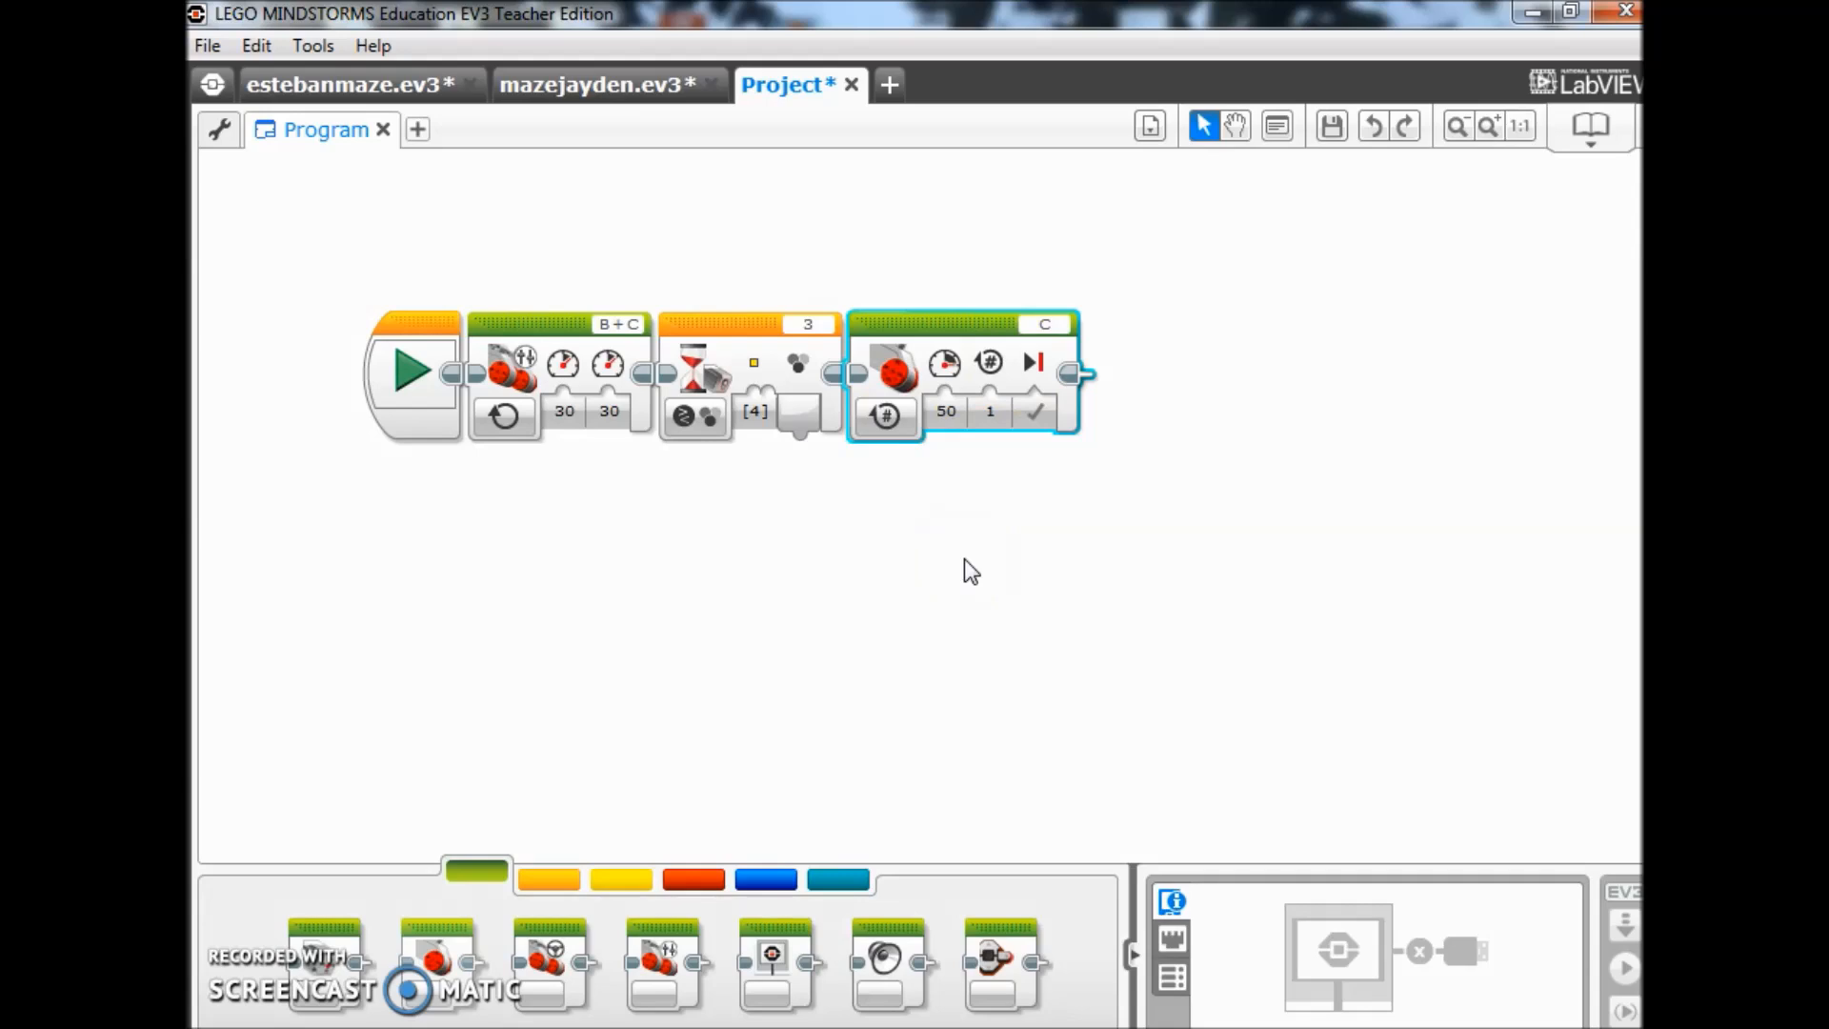
{"action": "mouse_move", "coordinate": [885, 416]}
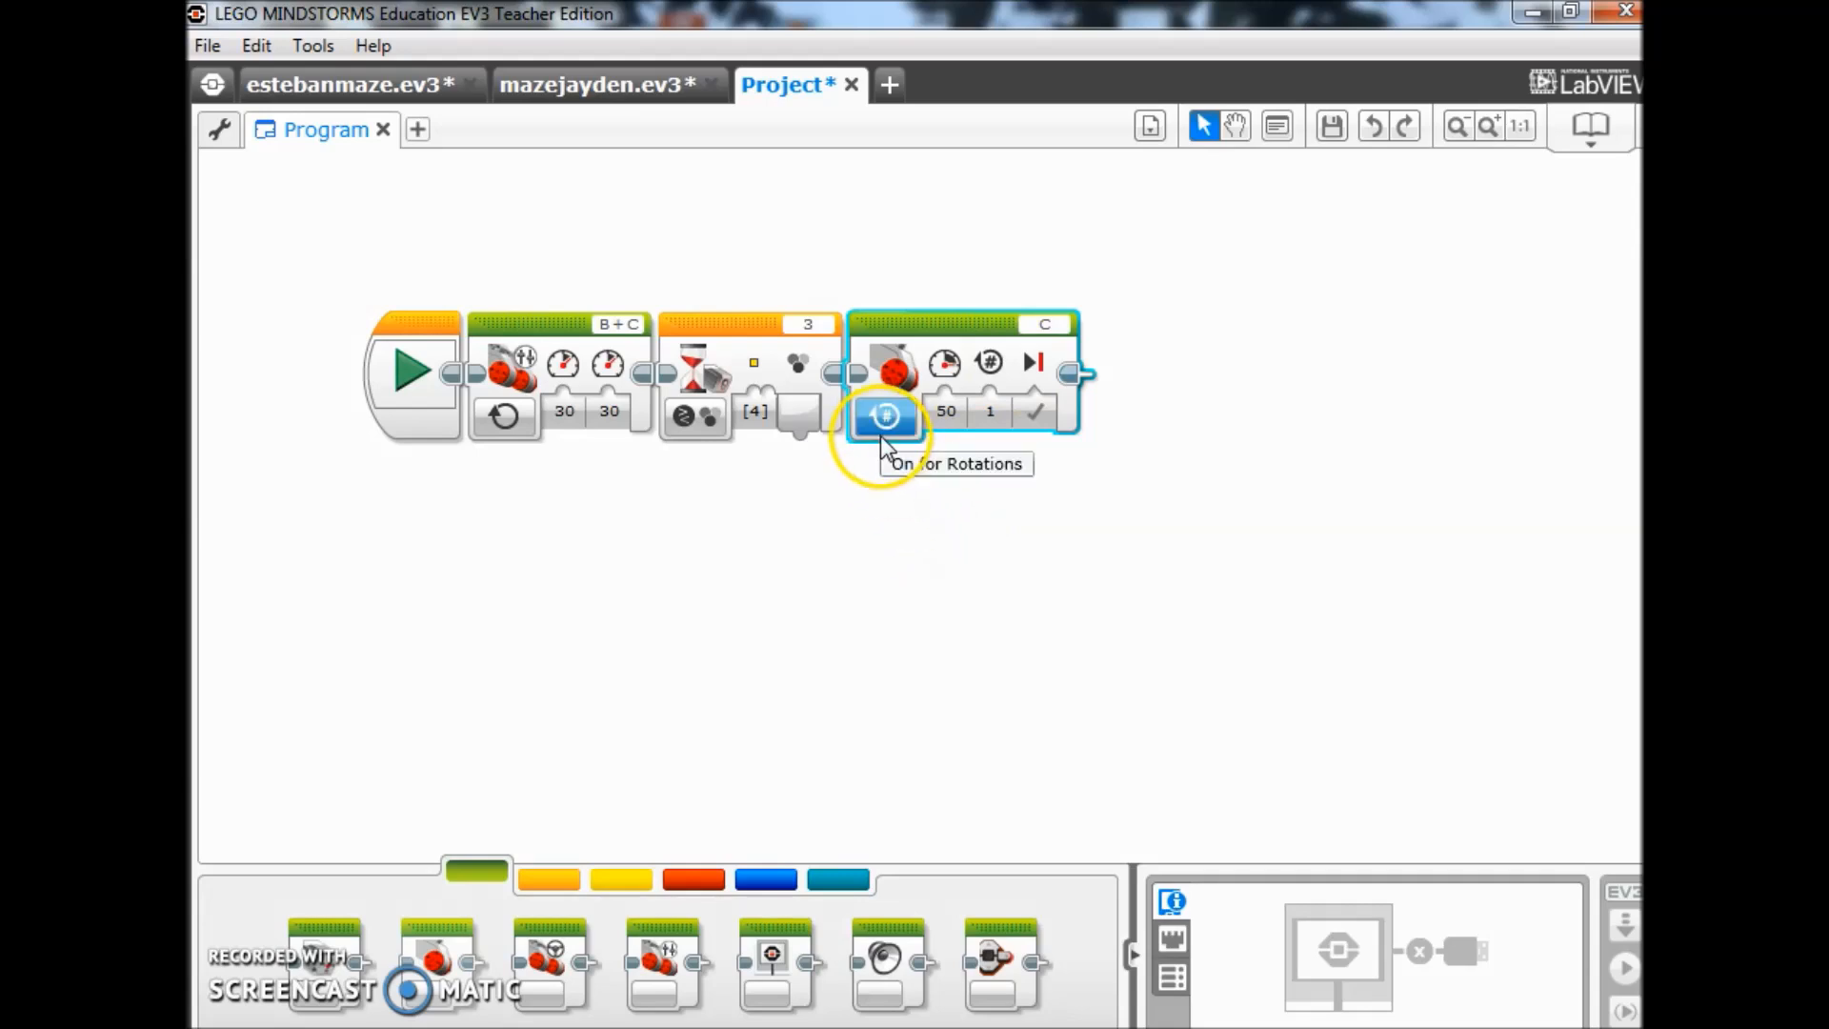
- Set motor C to On for Rotations at power 30 for 1 rotation
{"action": "left_click", "coordinate": [884, 417]}
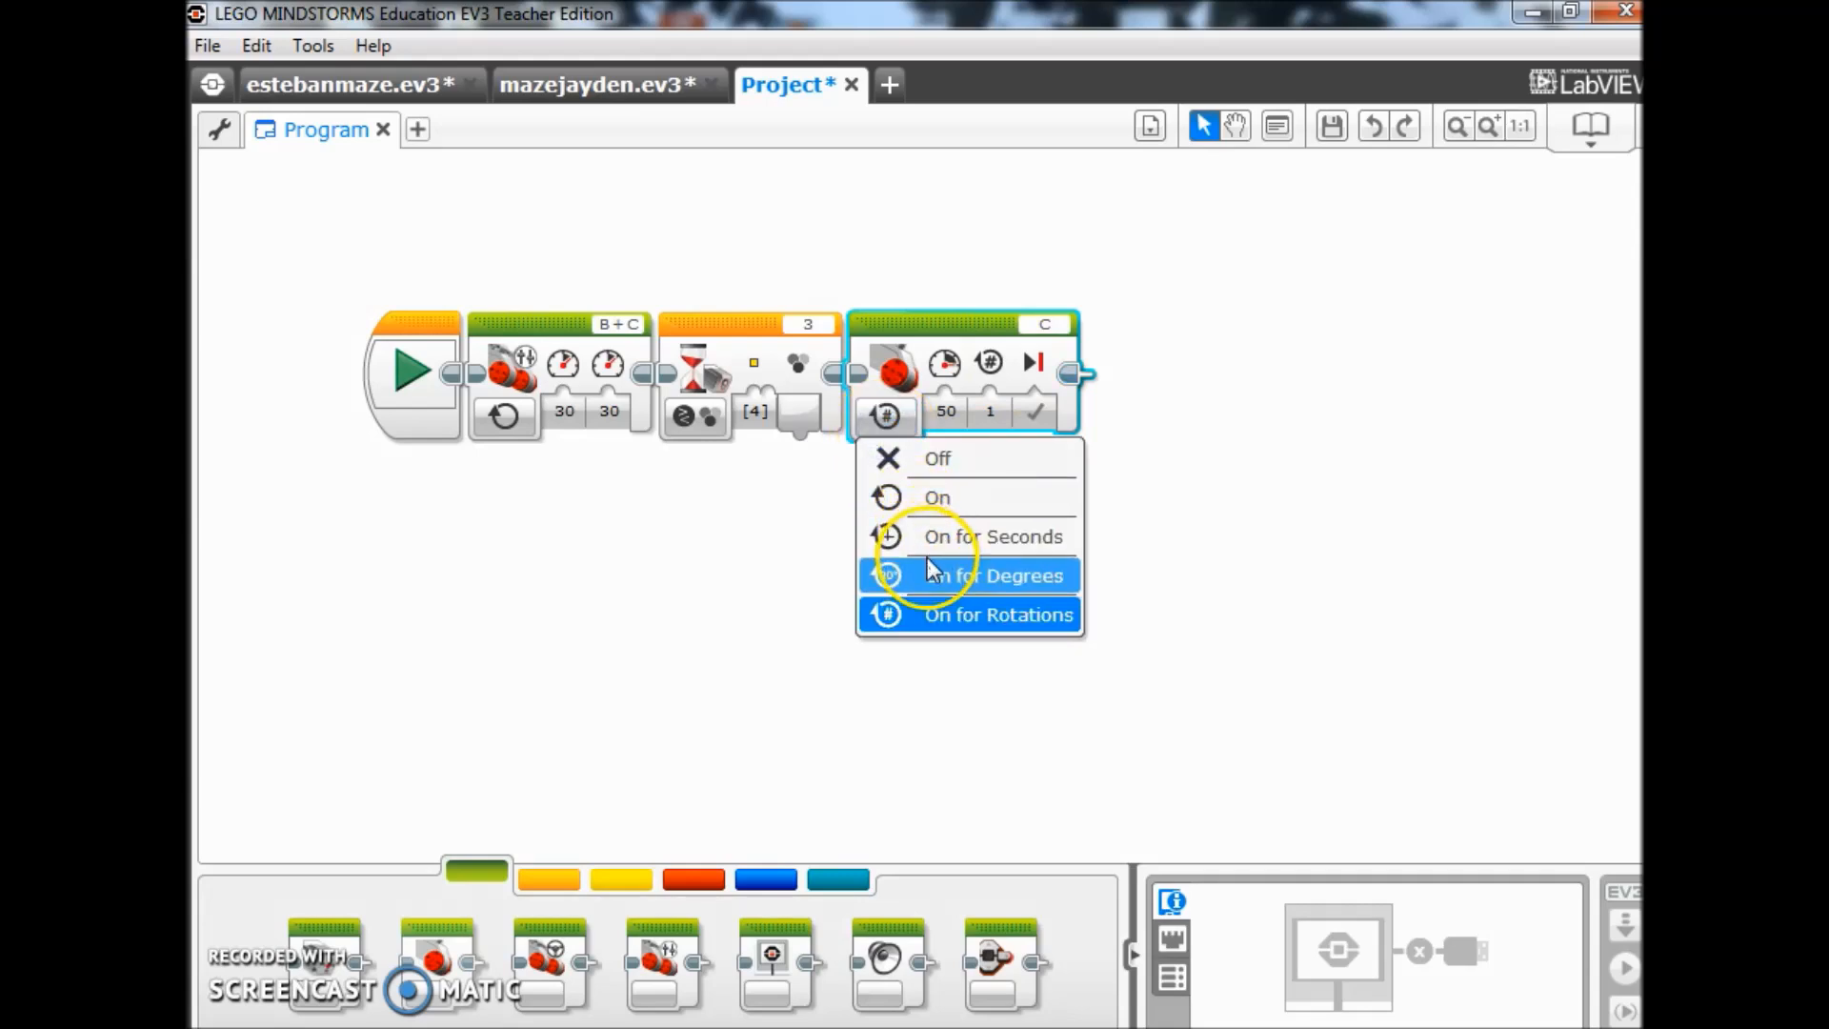
{"action": "mouse_move", "coordinate": [977, 614]}
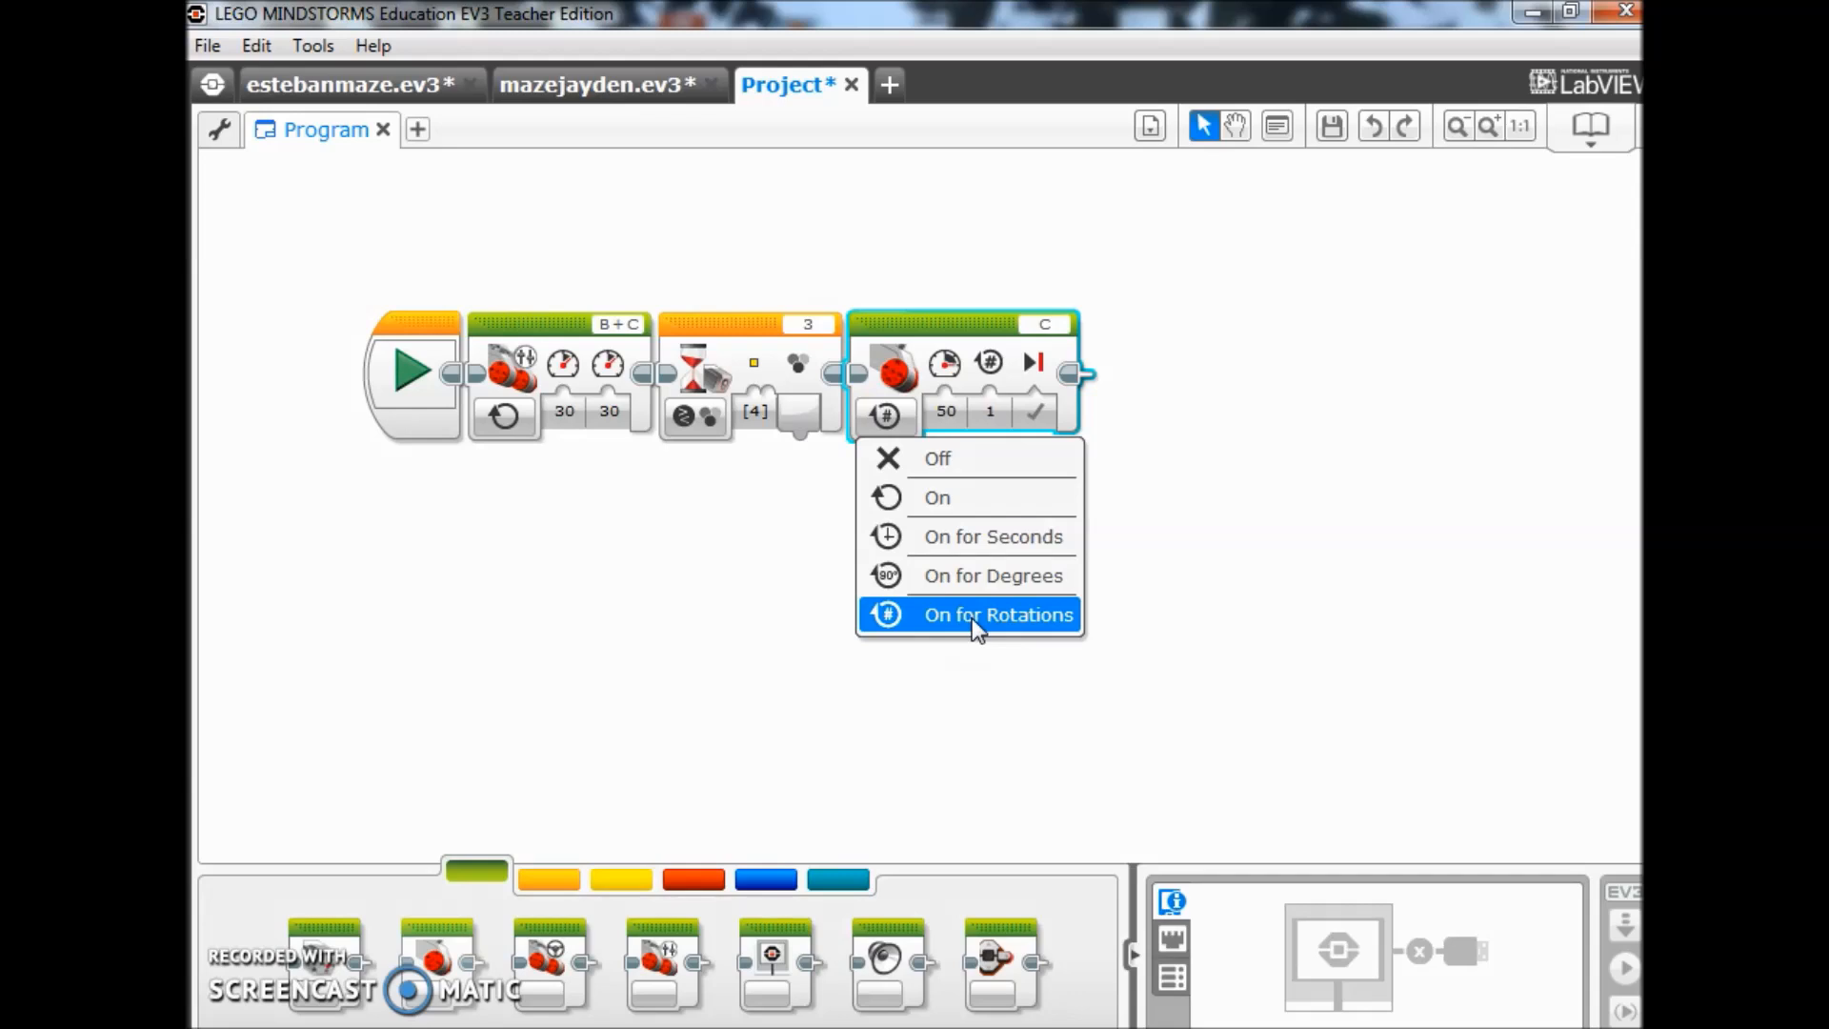
{"action": "left_click", "coordinate": [998, 615]}
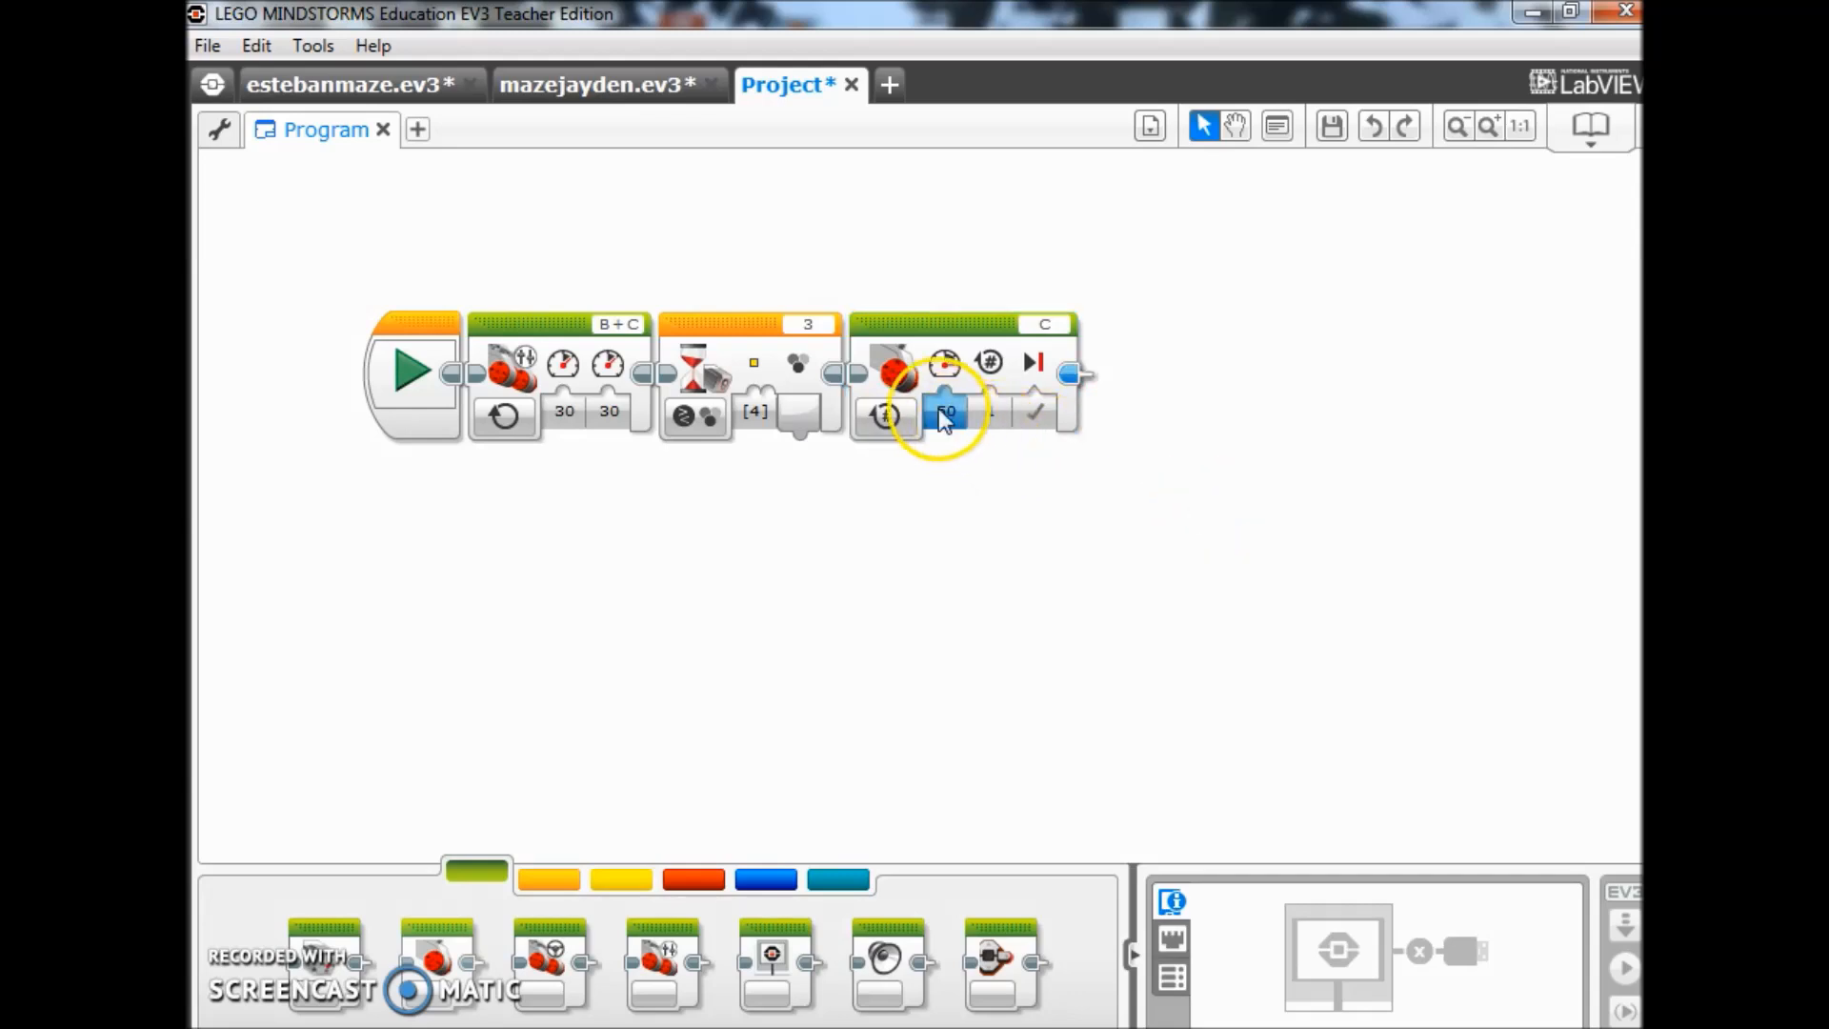
{"action": "left_click", "coordinate": [945, 411]}
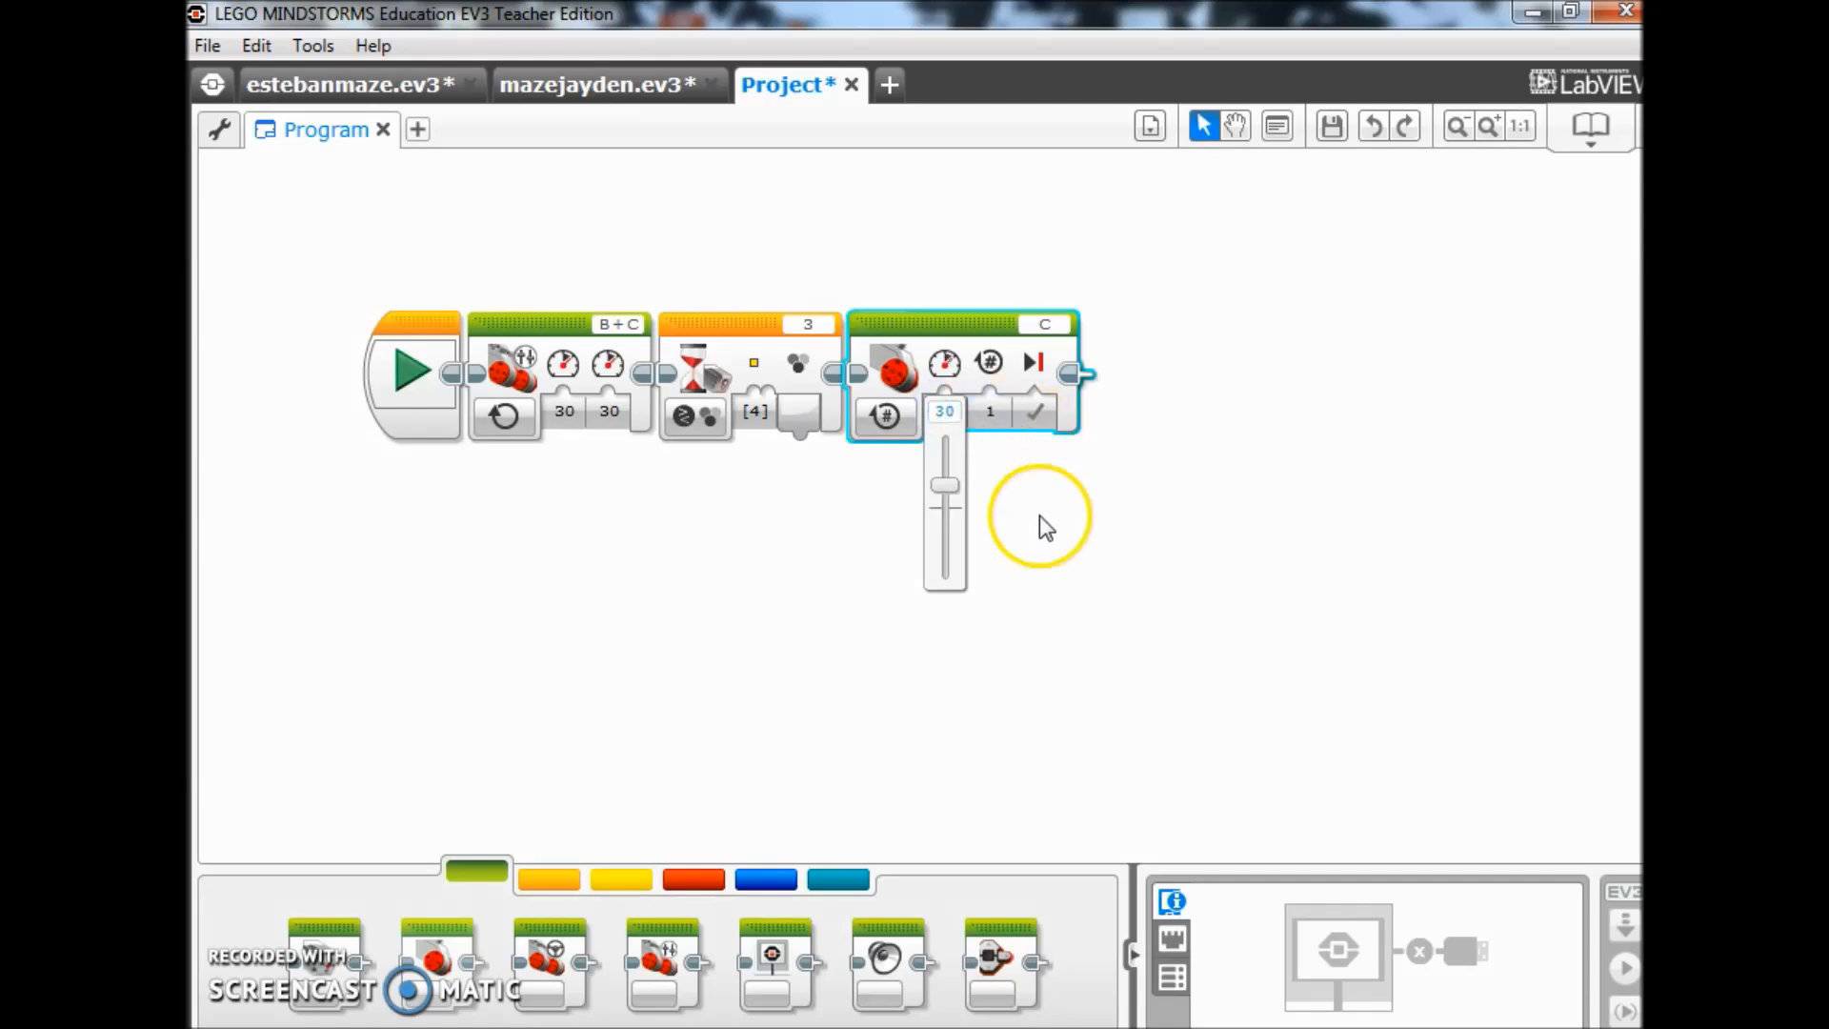
{"action": "left_click", "coordinate": [1038, 524]}
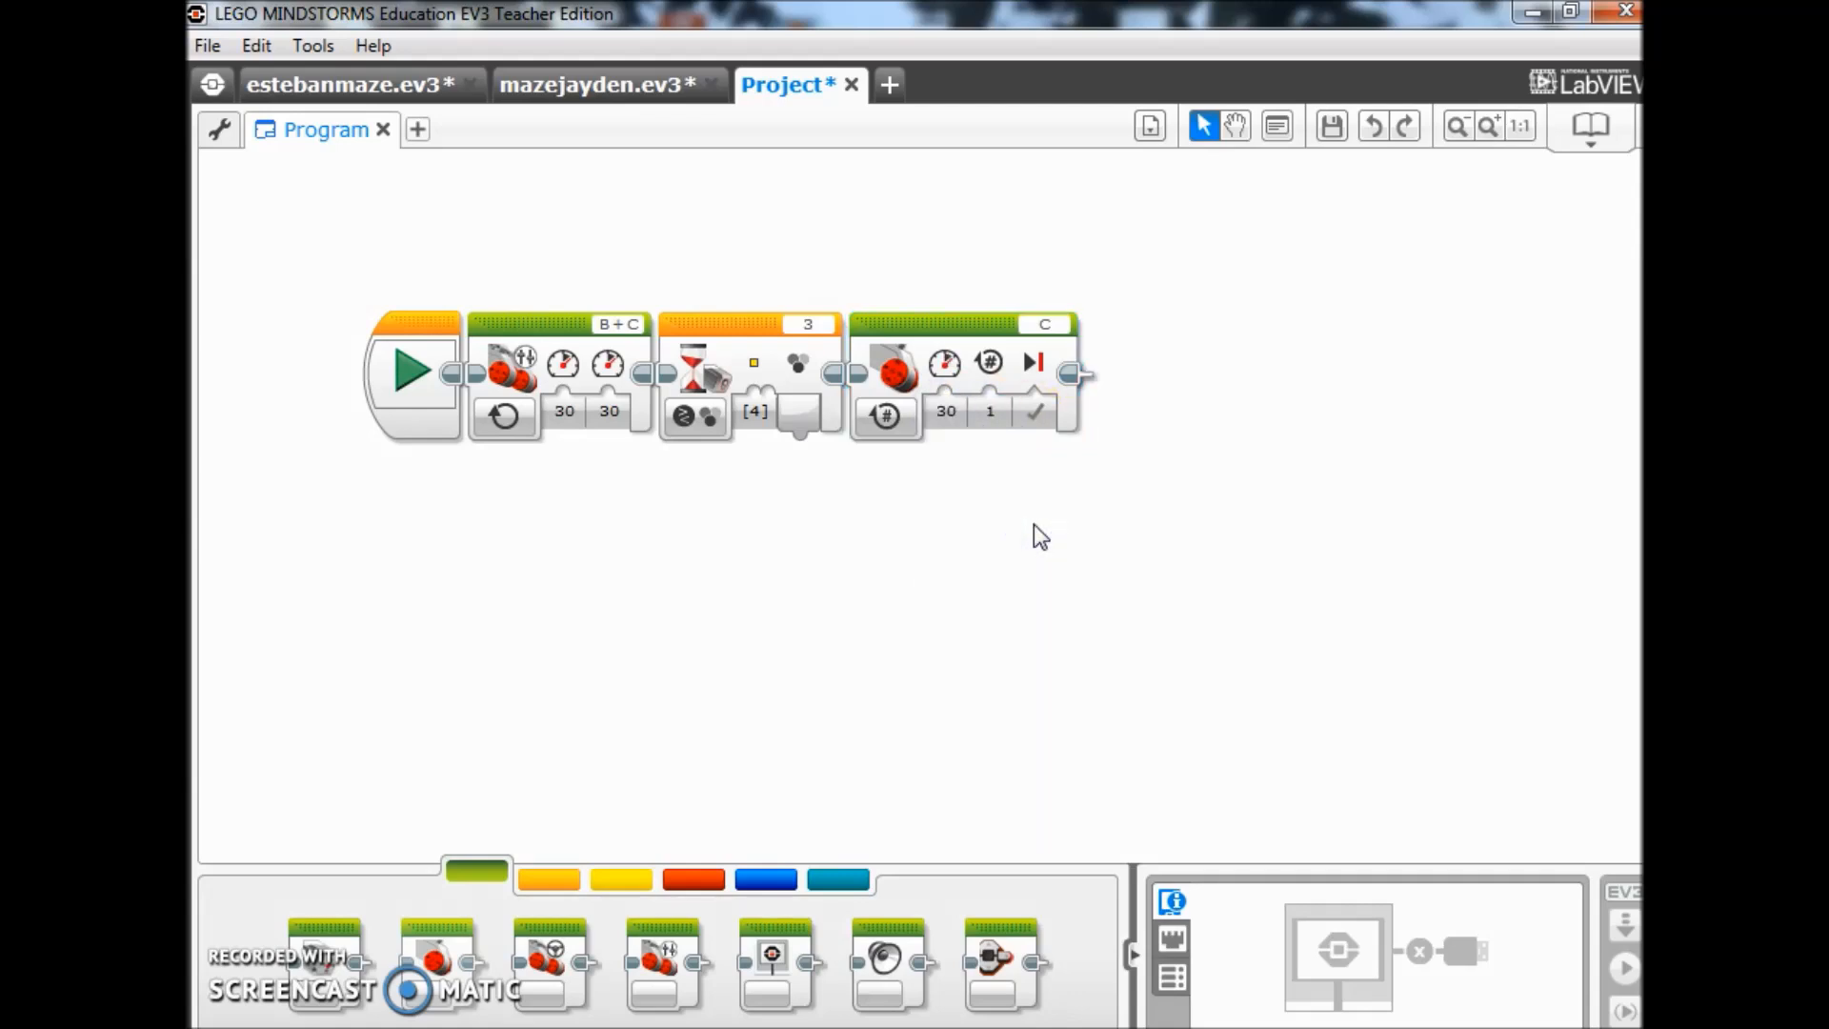
{"action": "left_click", "coordinate": [885, 417]}
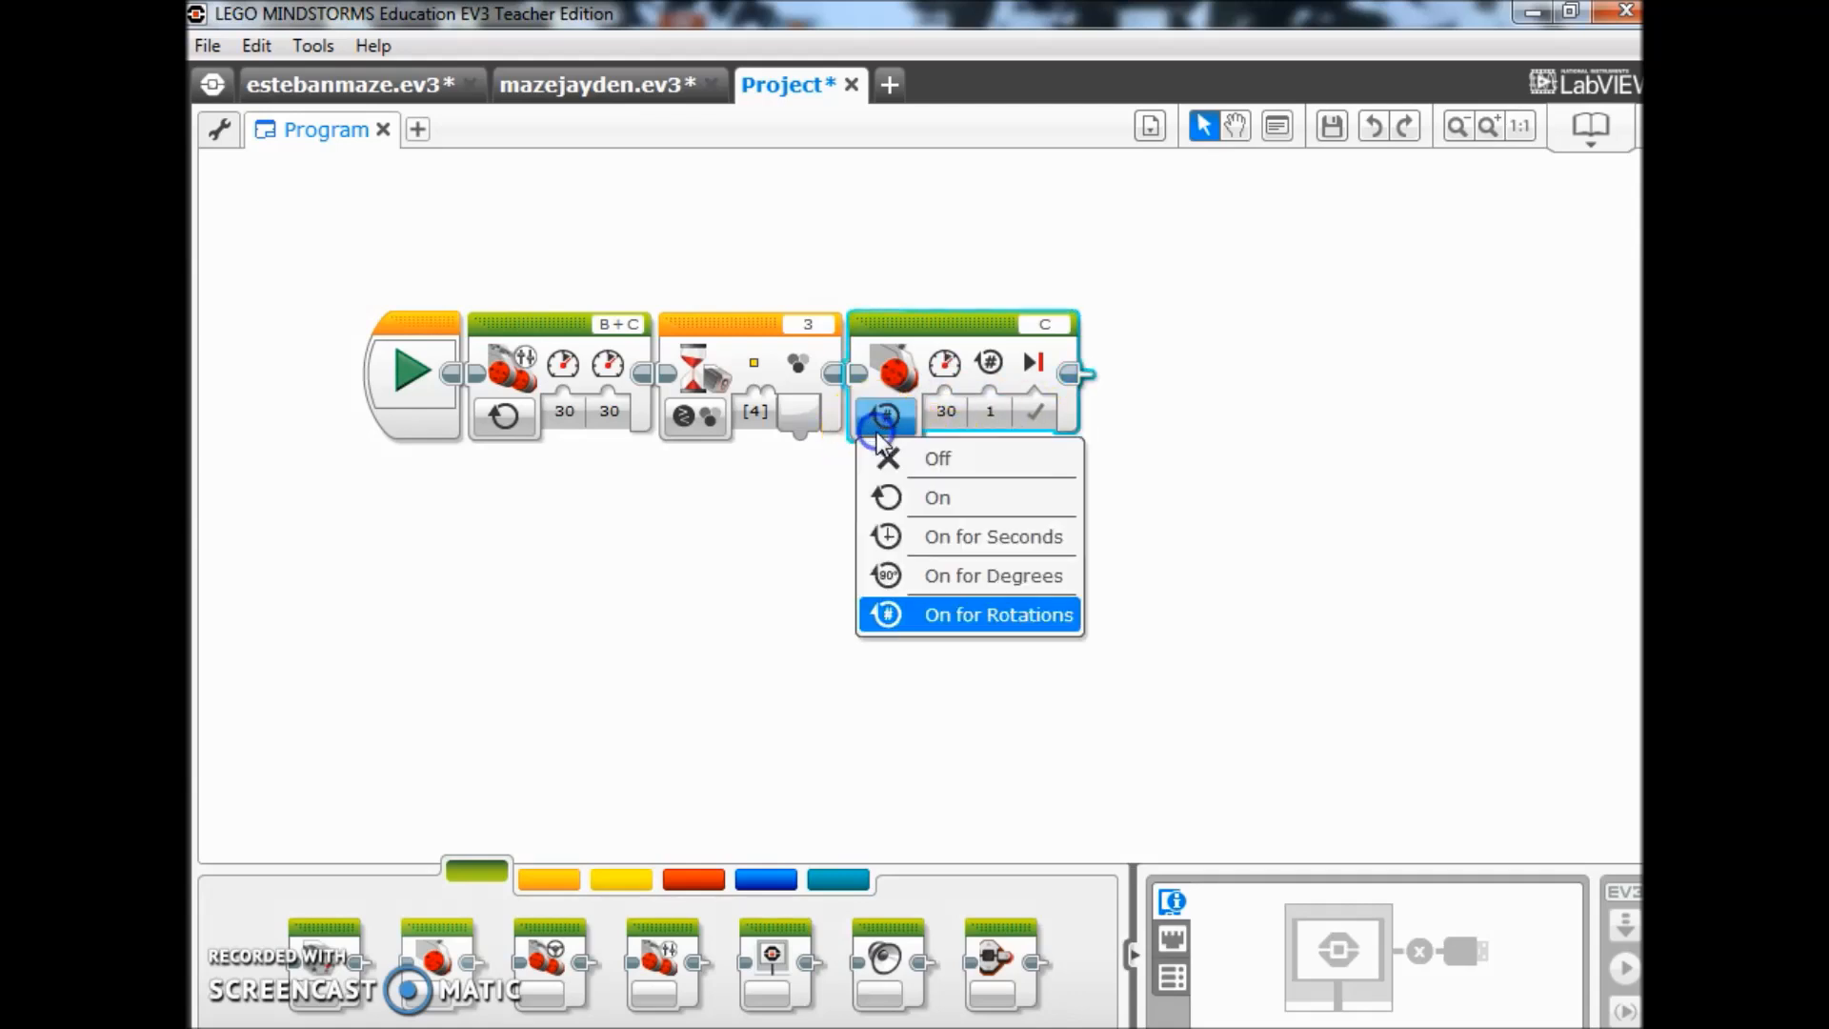
{"action": "mouse_move", "coordinate": [981, 615]}
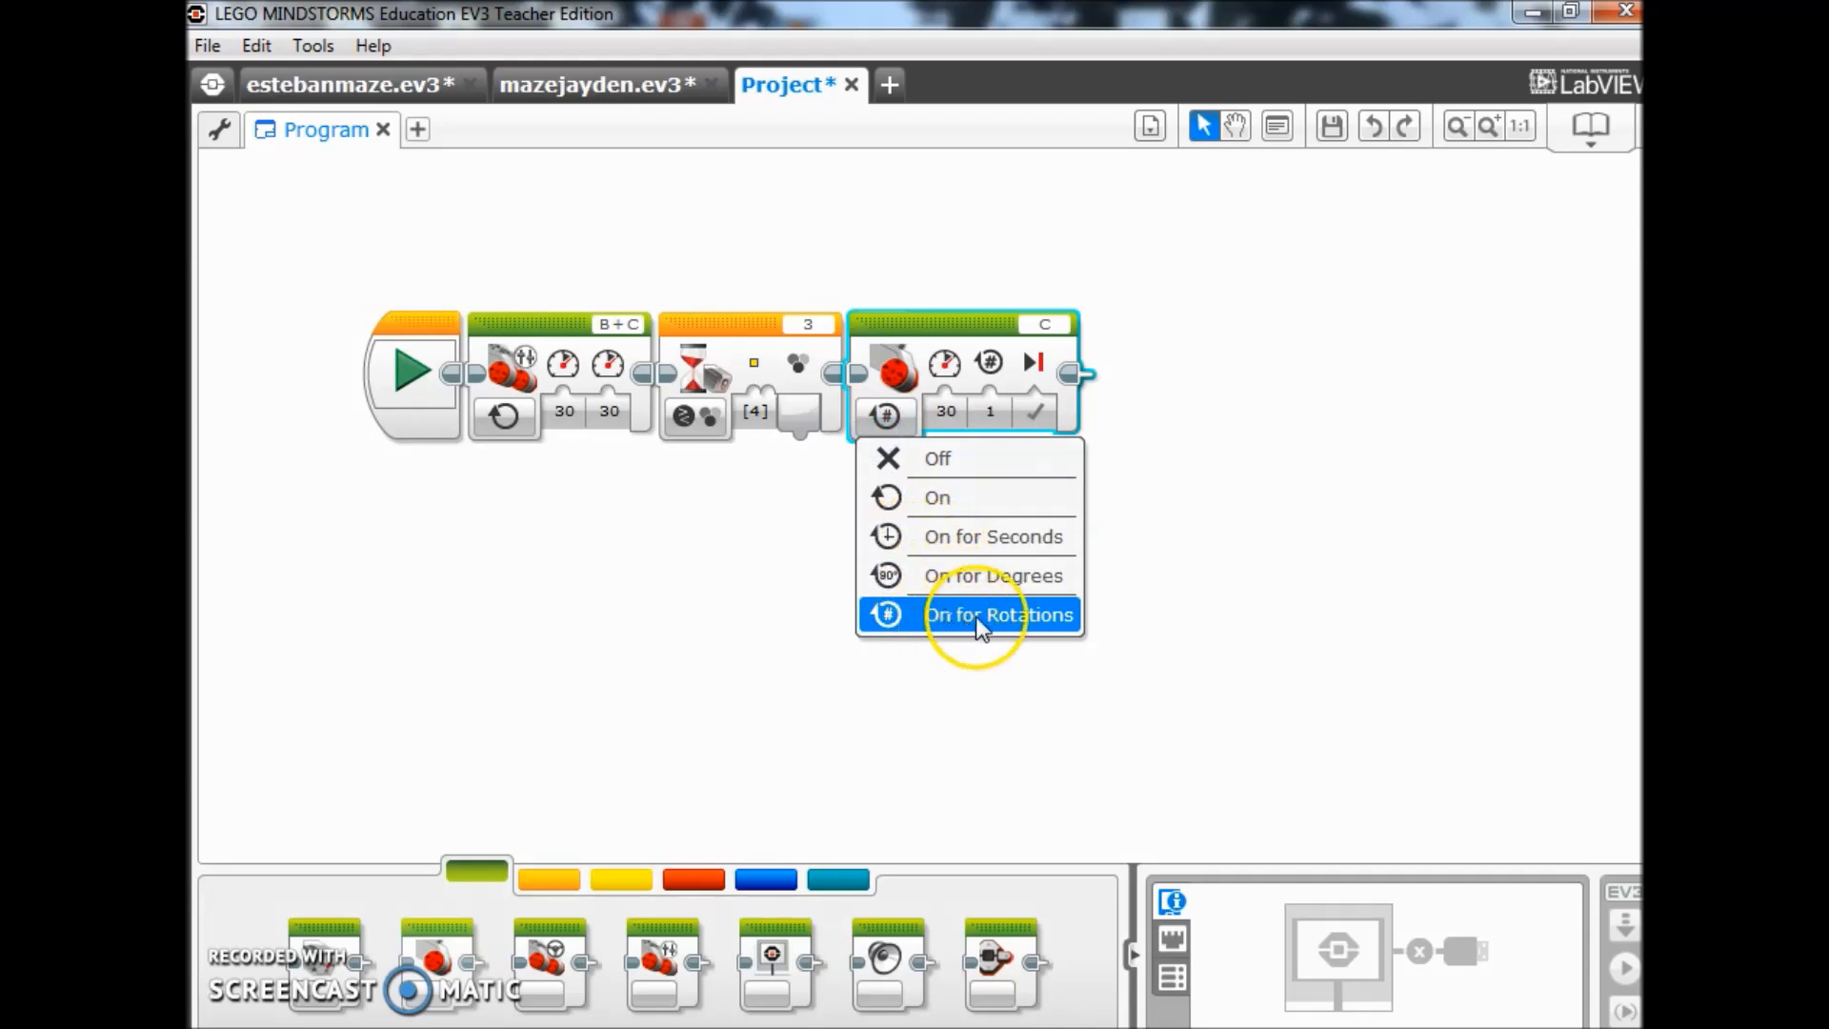
{"action": "left_click", "coordinate": [997, 615]}
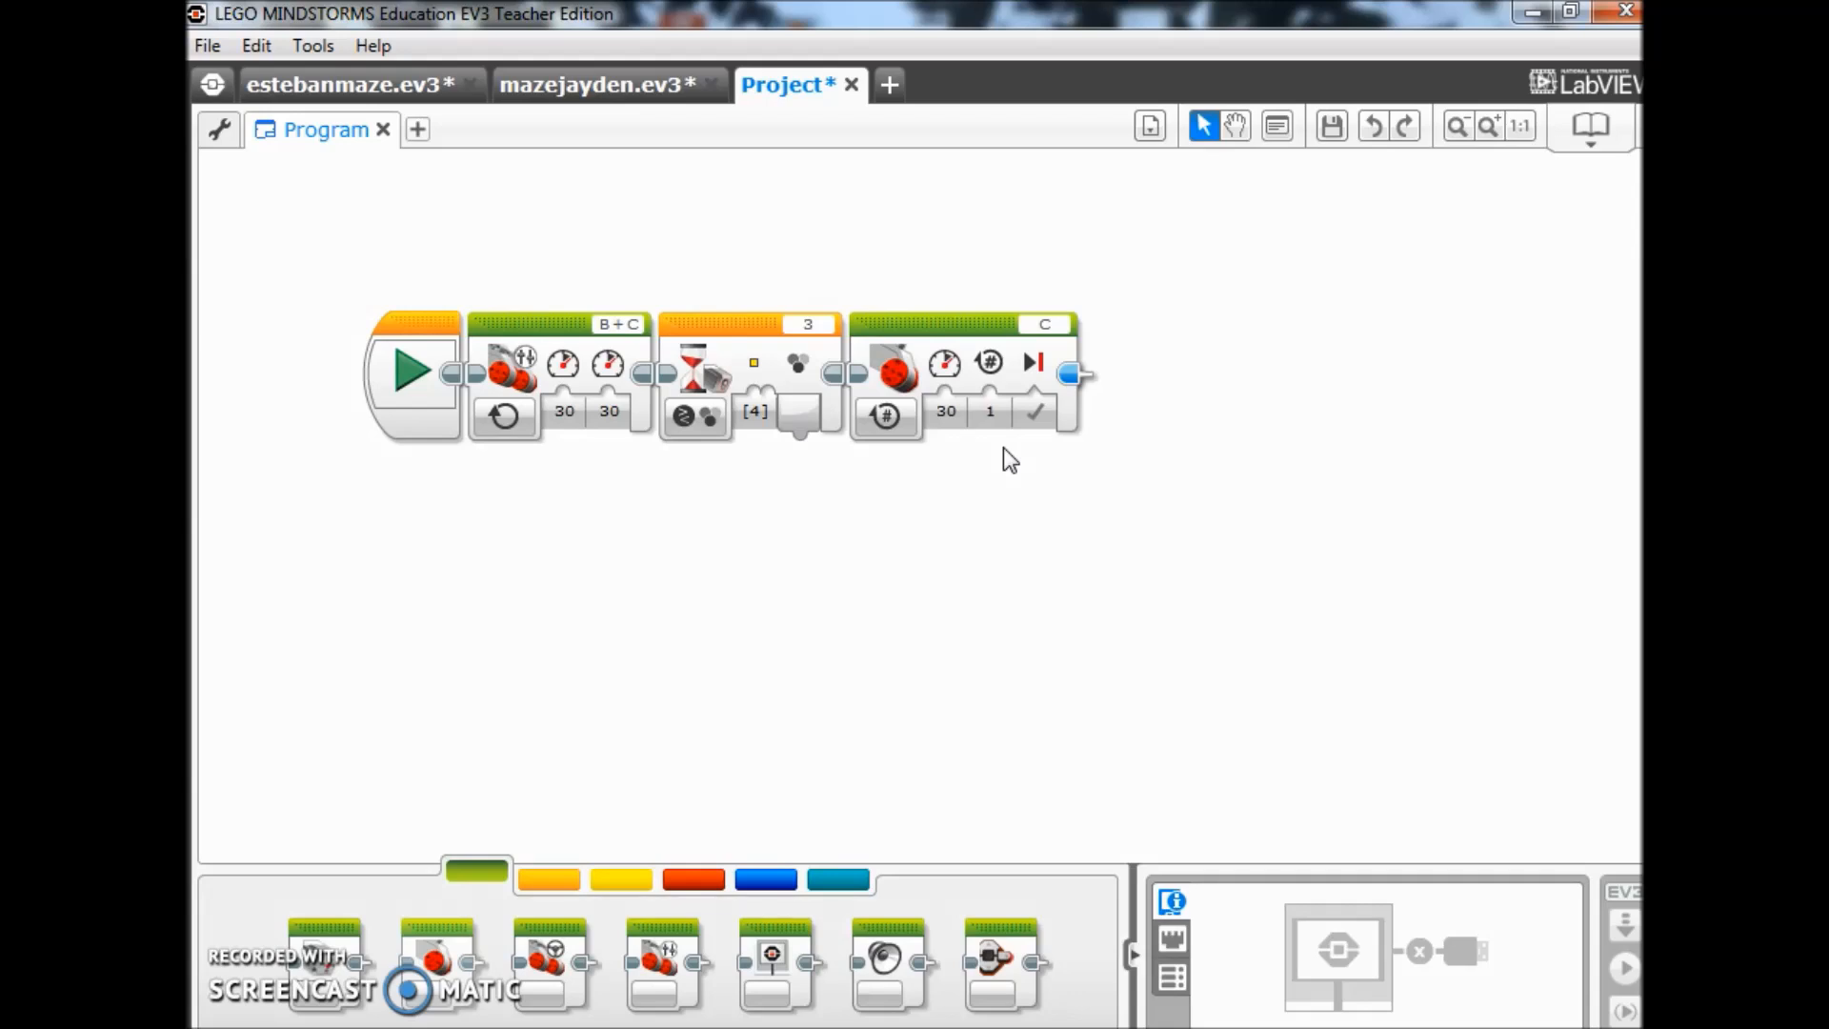
{"action": "mouse_move", "coordinate": [620, 802]}
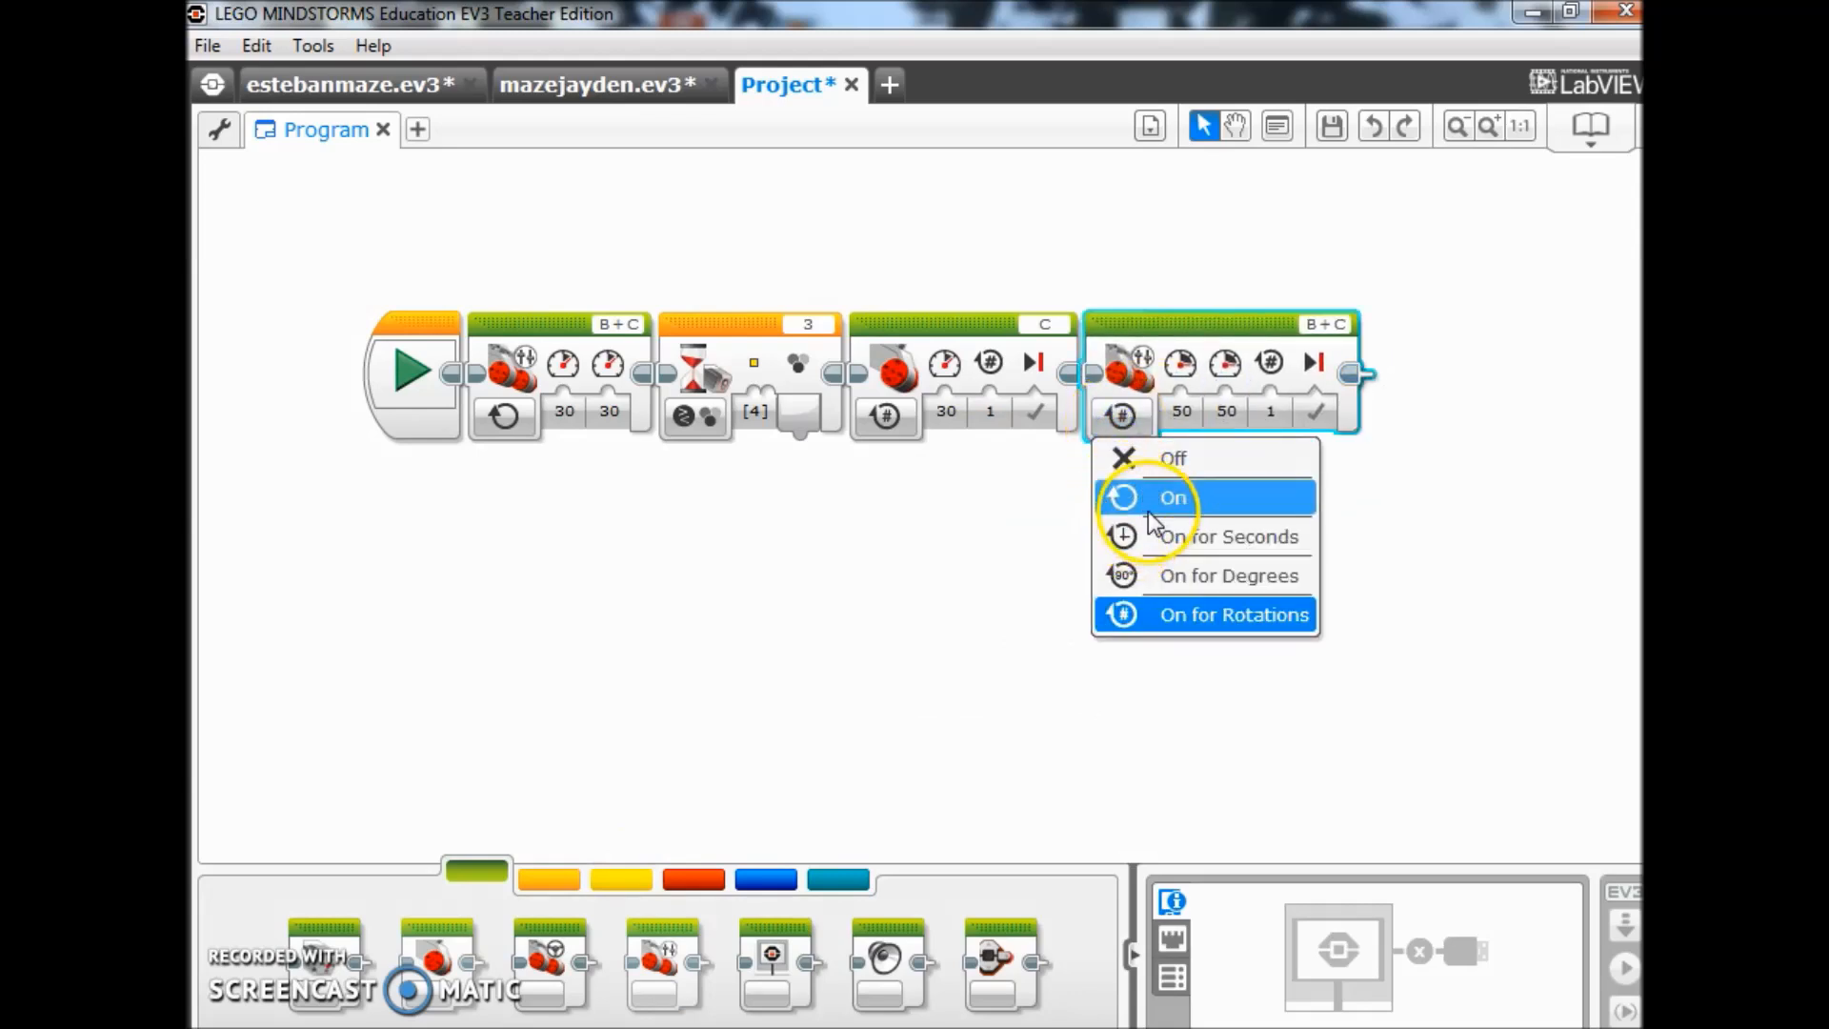
- Run the new B+C tank move continuously, make the wait detect color 5, and add a motor block
{"action": "left_click", "coordinate": [1173, 497]}
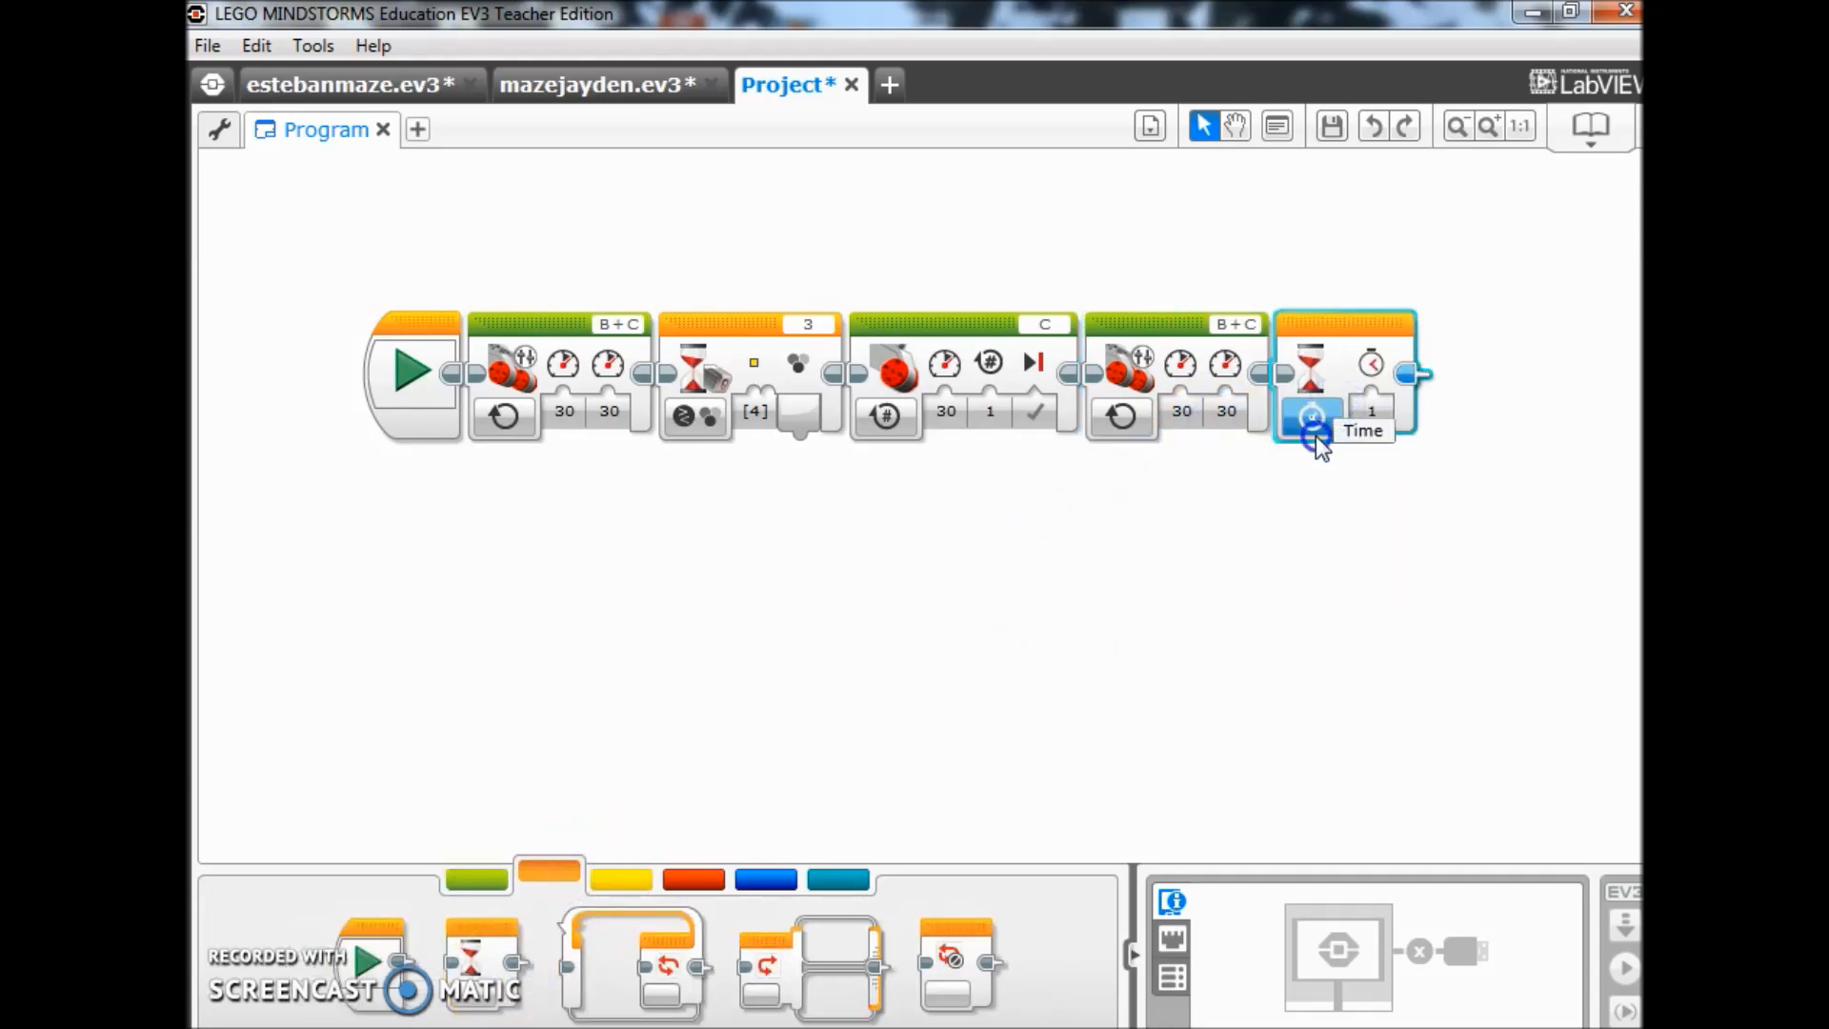
{"action": "left_click", "coordinate": [1313, 416]}
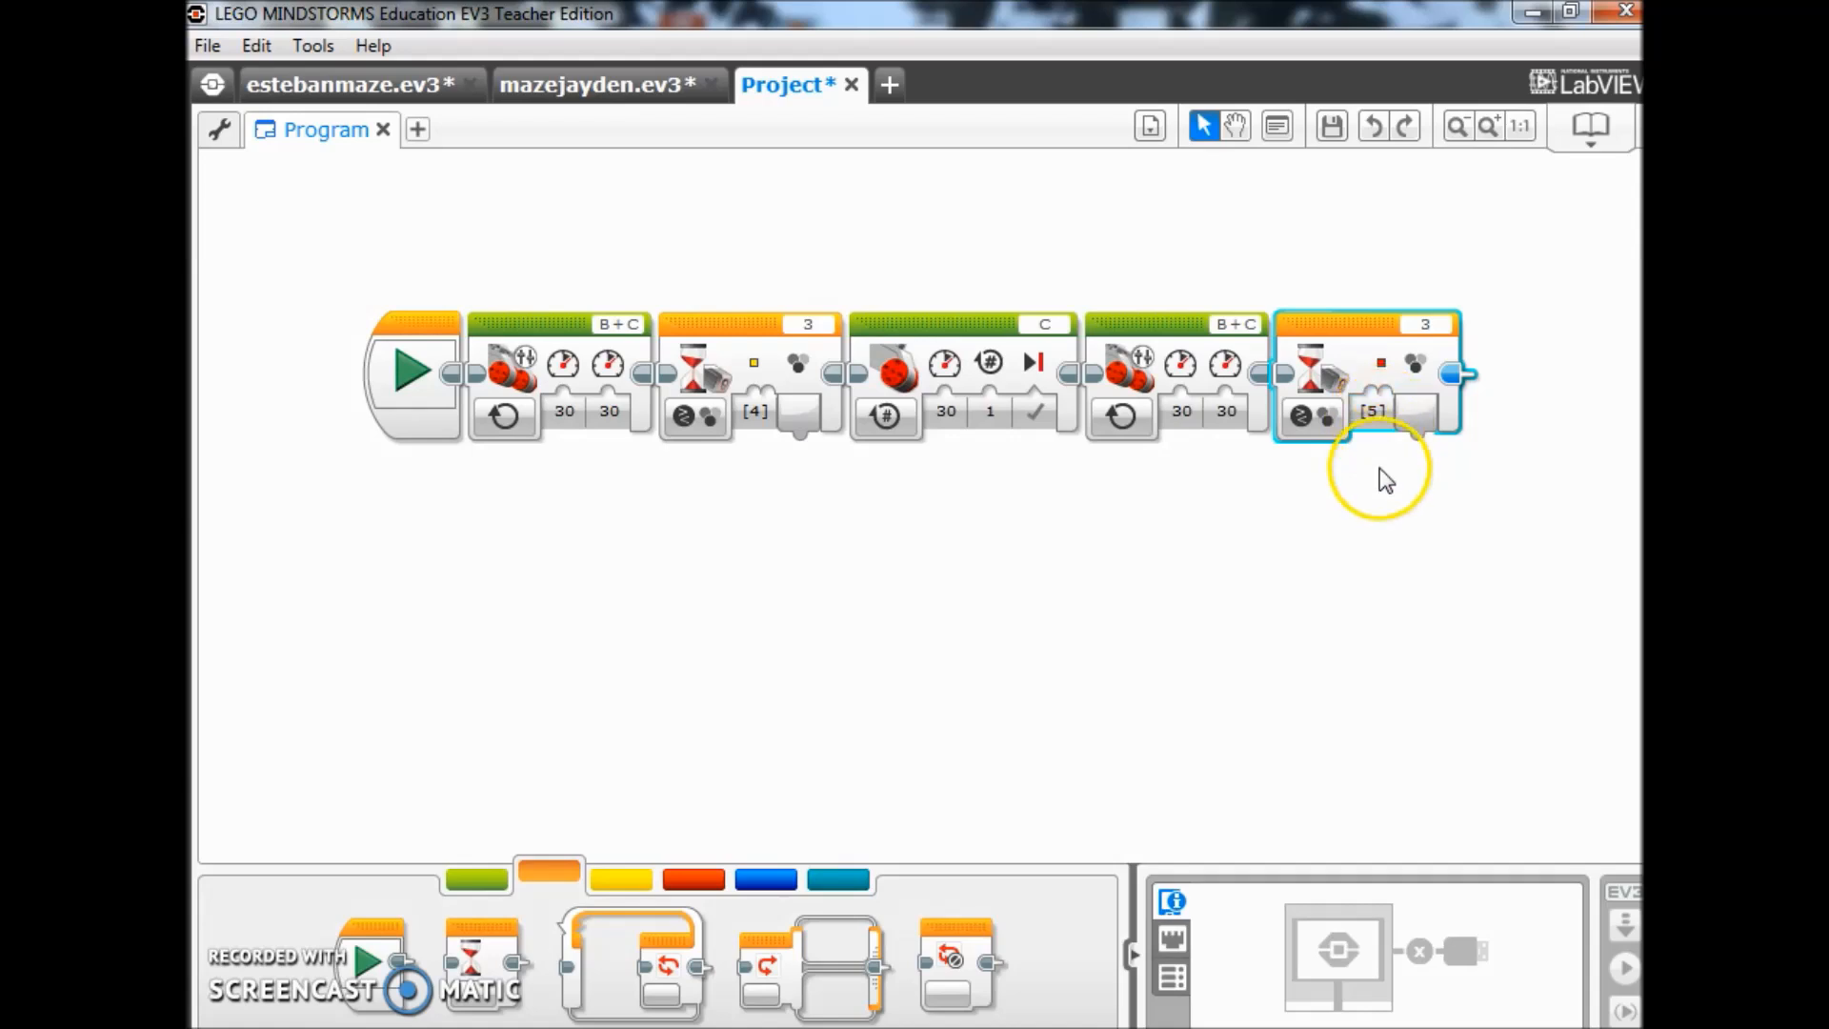
{"action": "mouse_move", "coordinate": [1388, 525]}
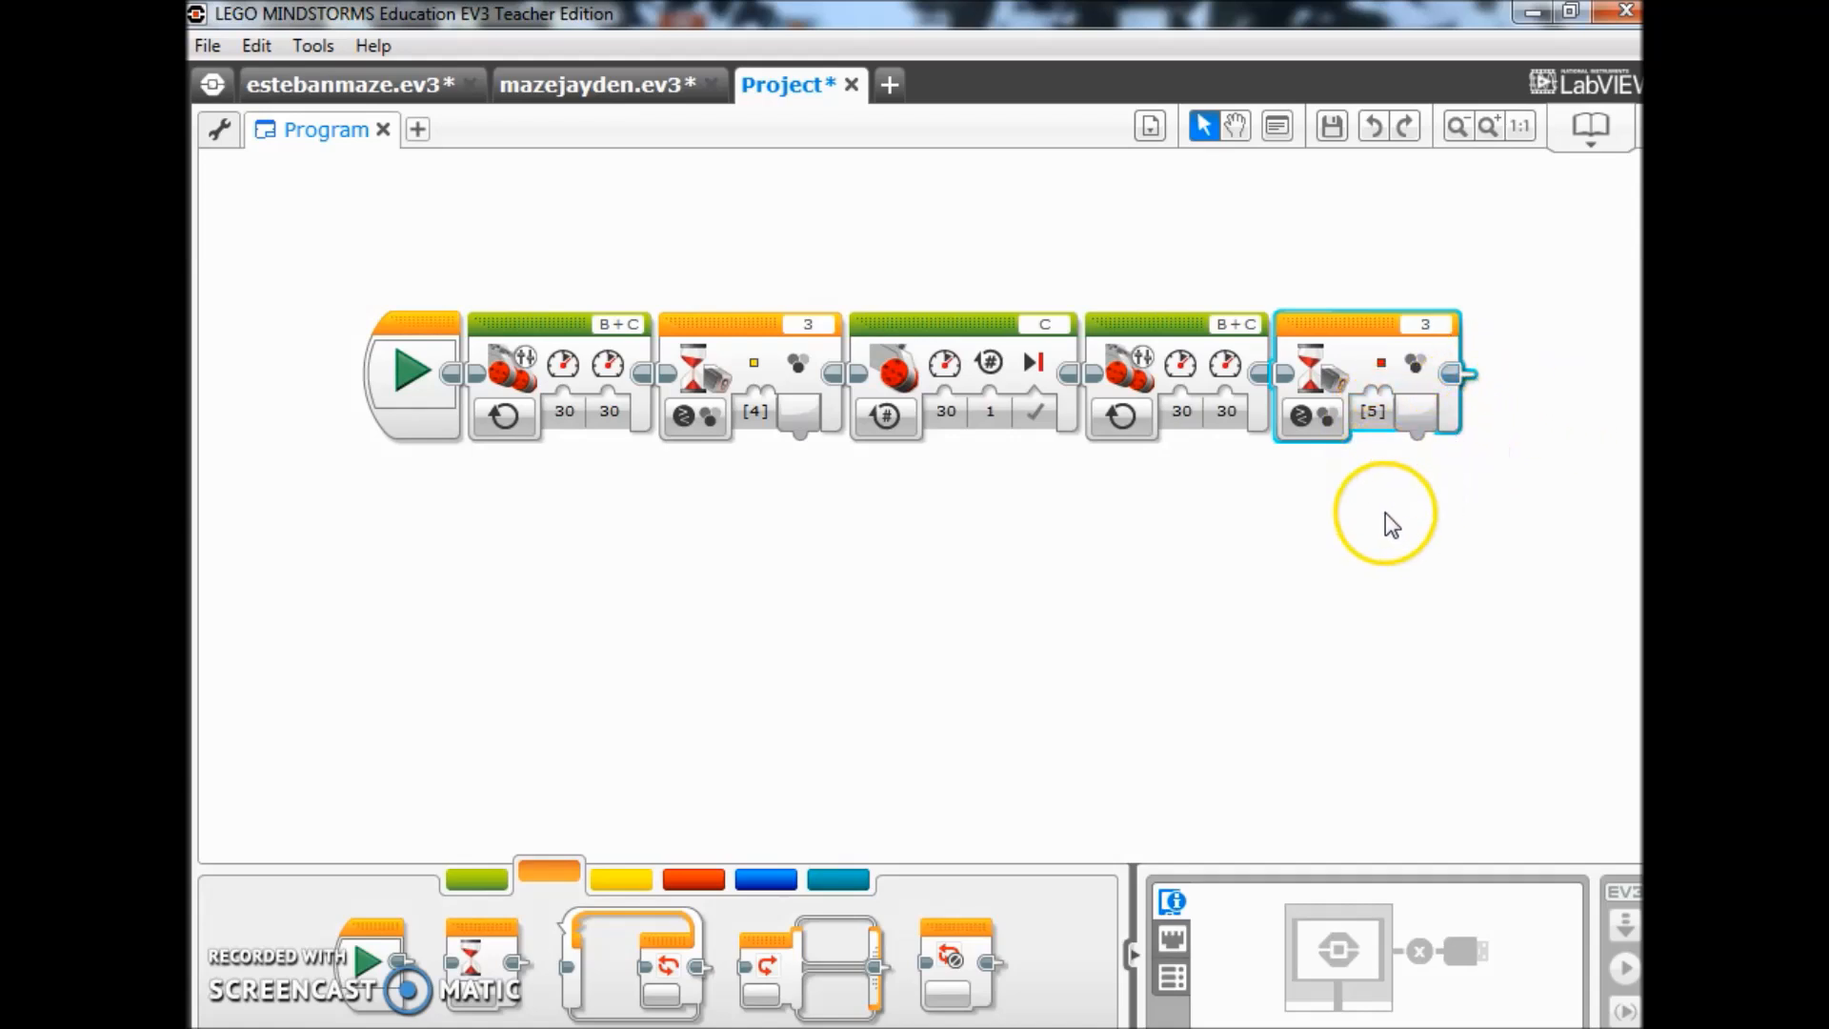
{"action": "left_click", "coordinate": [475, 876]}
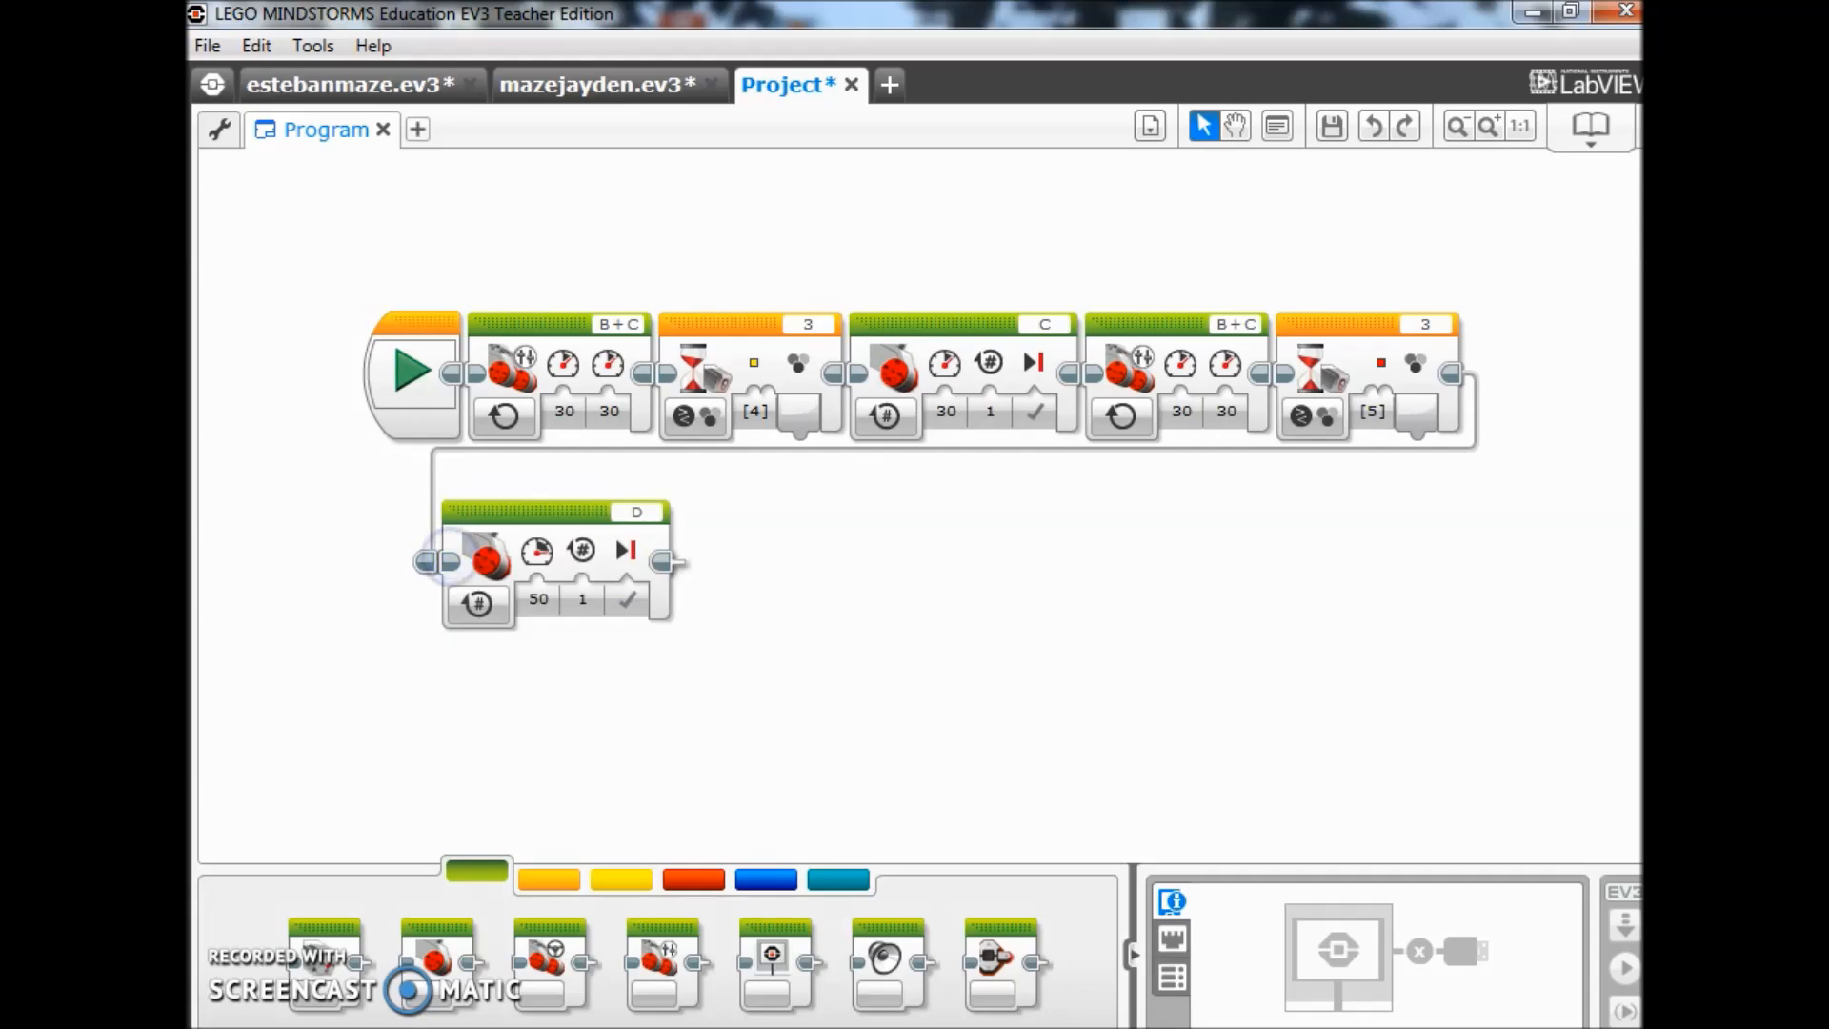
{"action": "mouse_move", "coordinate": [637, 515]}
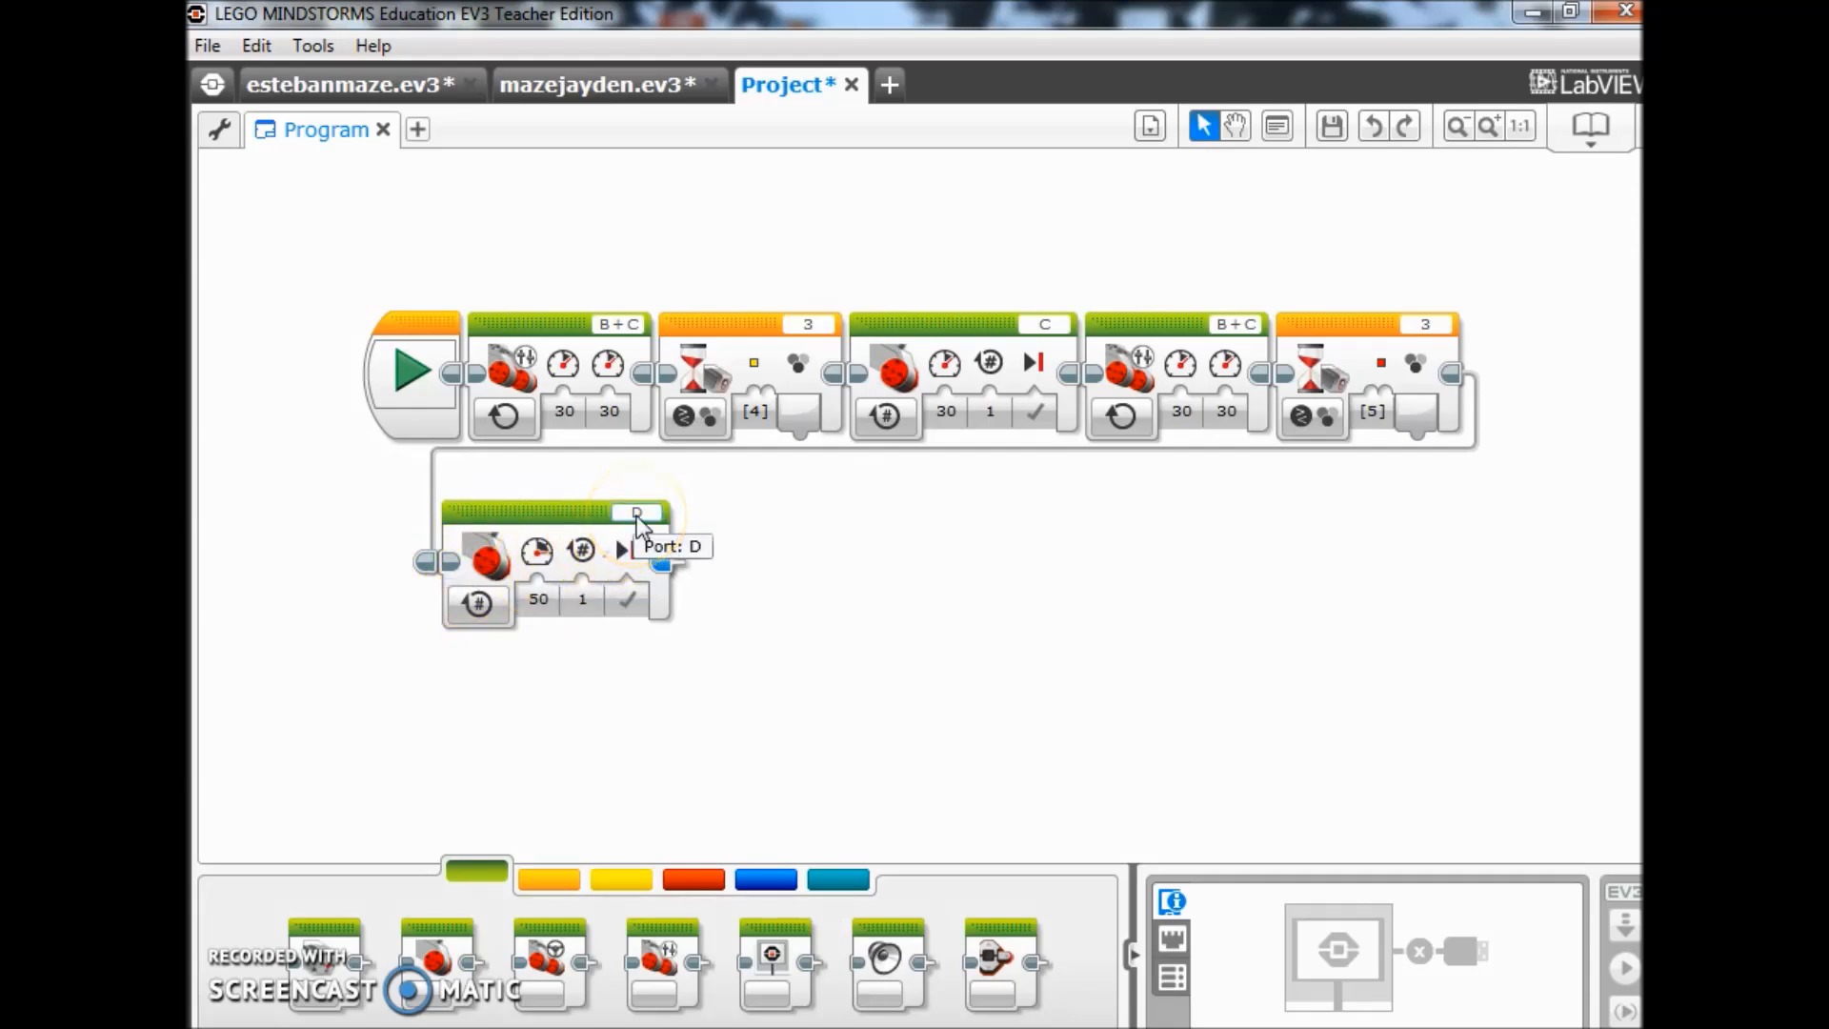